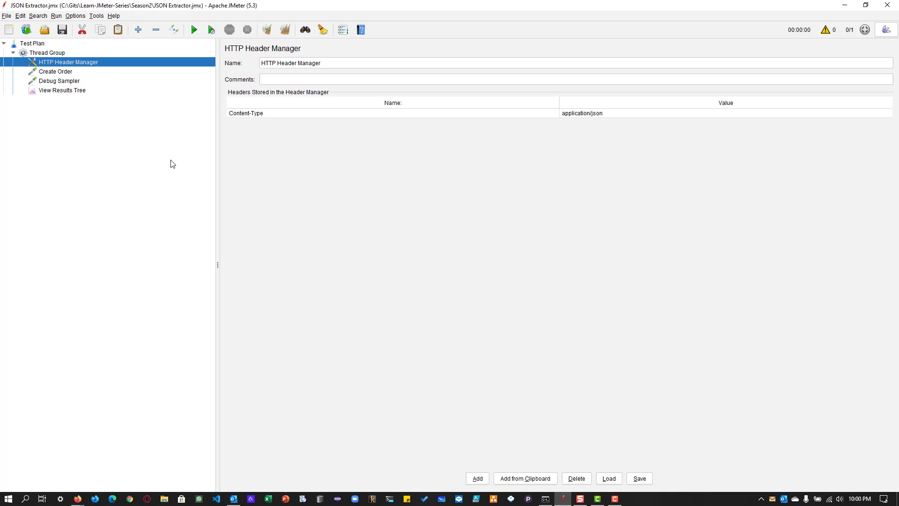
# Step: Review the Create Order request's settings and the 'true' value in its JSON order body
pyautogui.click(57, 71)
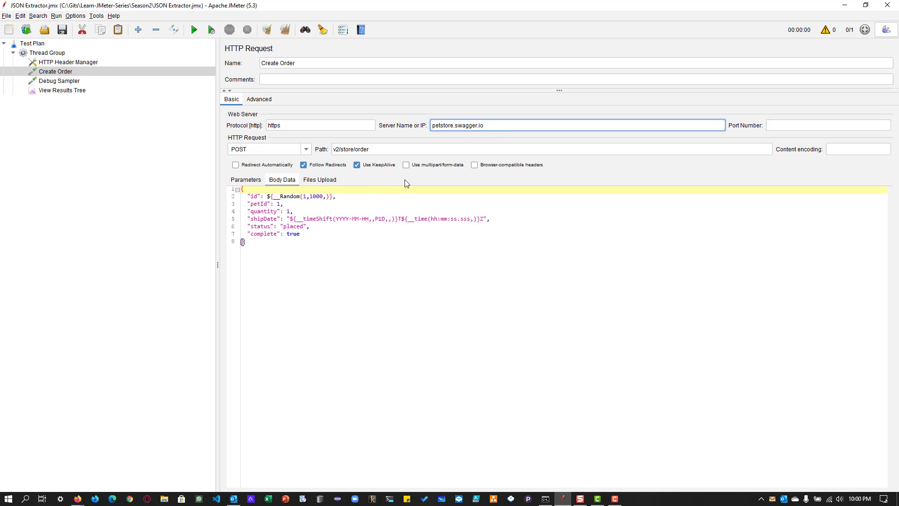
pyautogui.moveTo(339, 191)
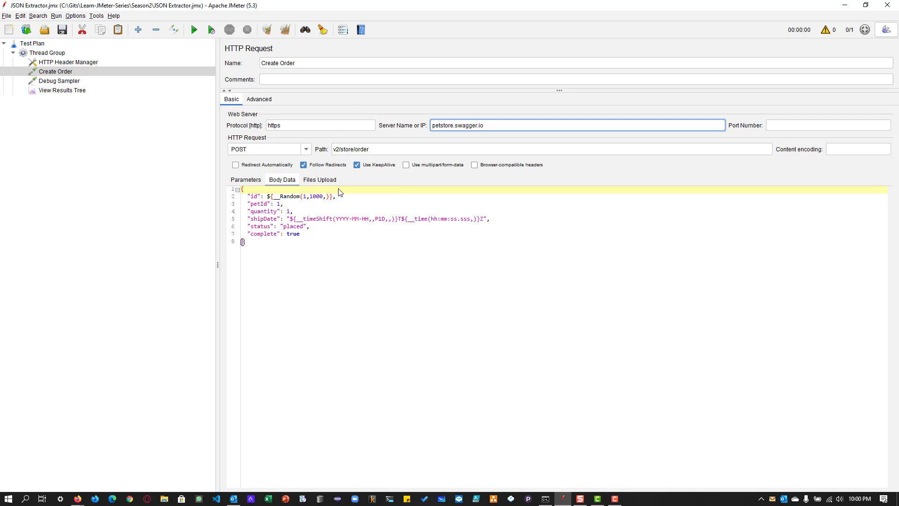
pyautogui.tripleClick(277, 62)
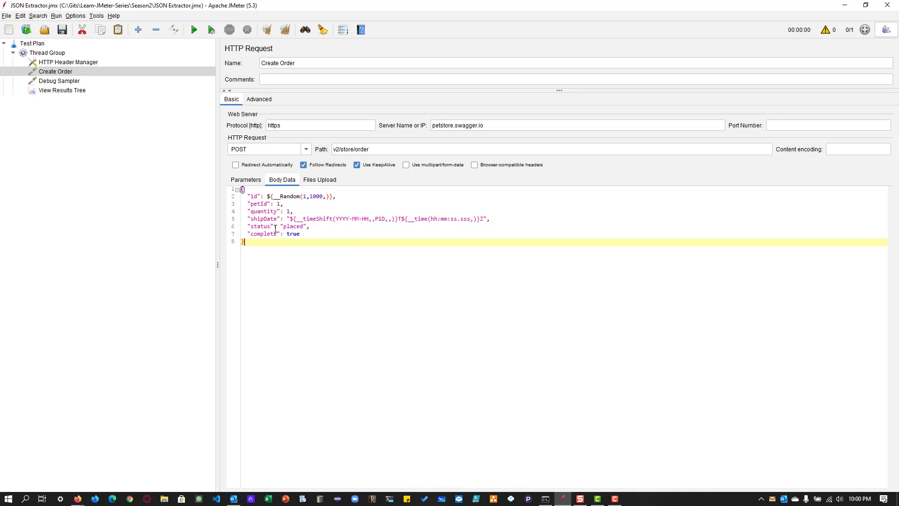
pyautogui.doubleClick(294, 226)
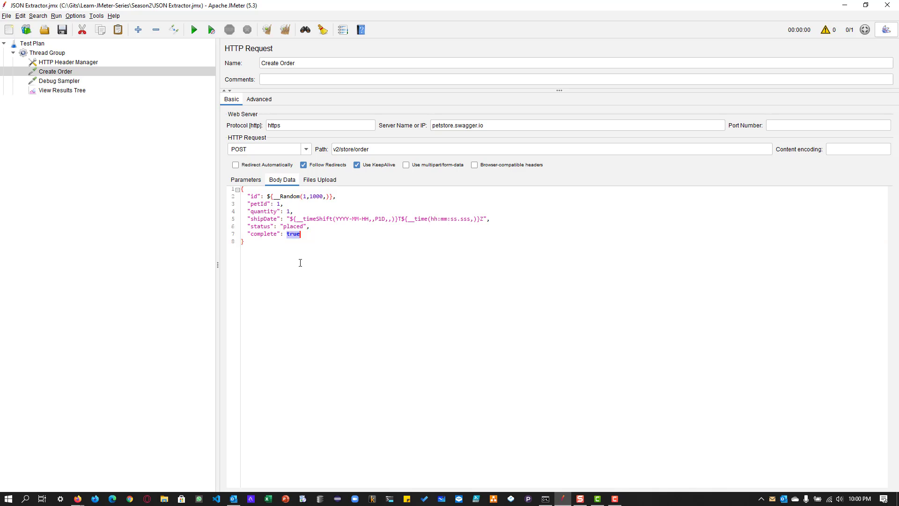
pyautogui.click(62, 90)
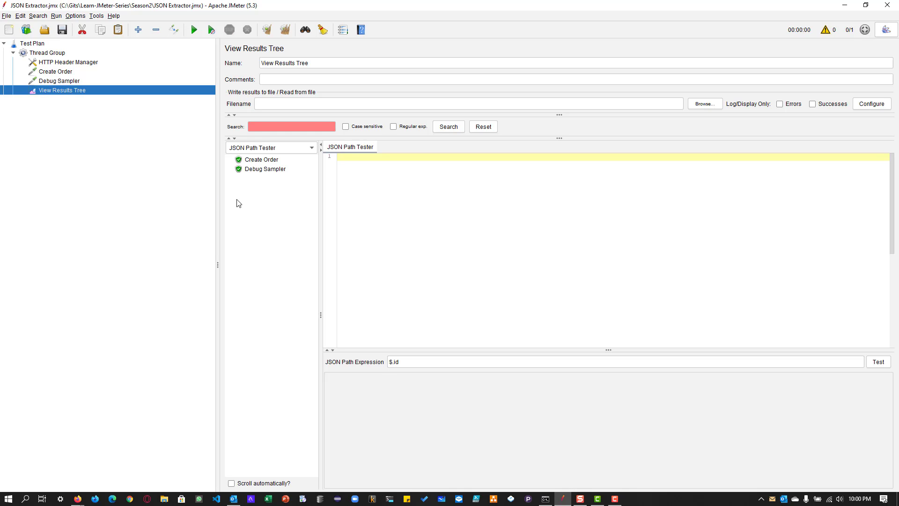
pyautogui.click(261, 160)
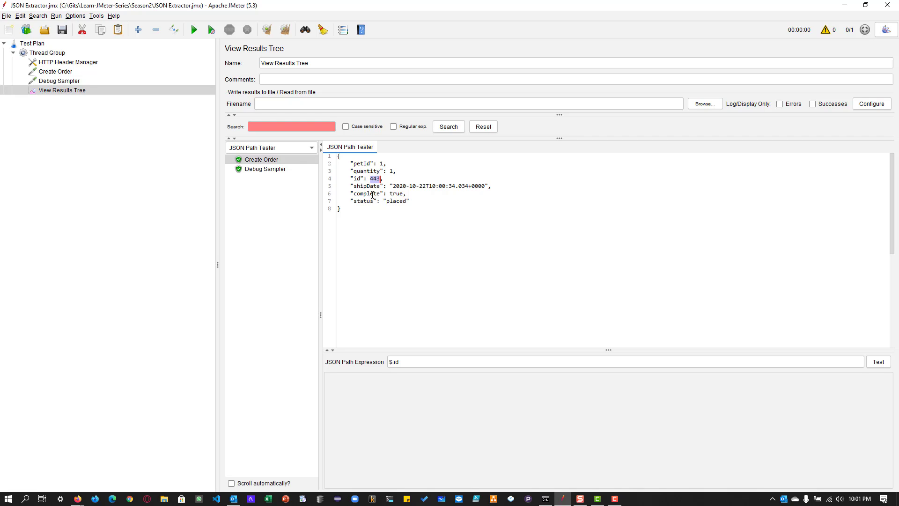
pyautogui.moveTo(362, 242)
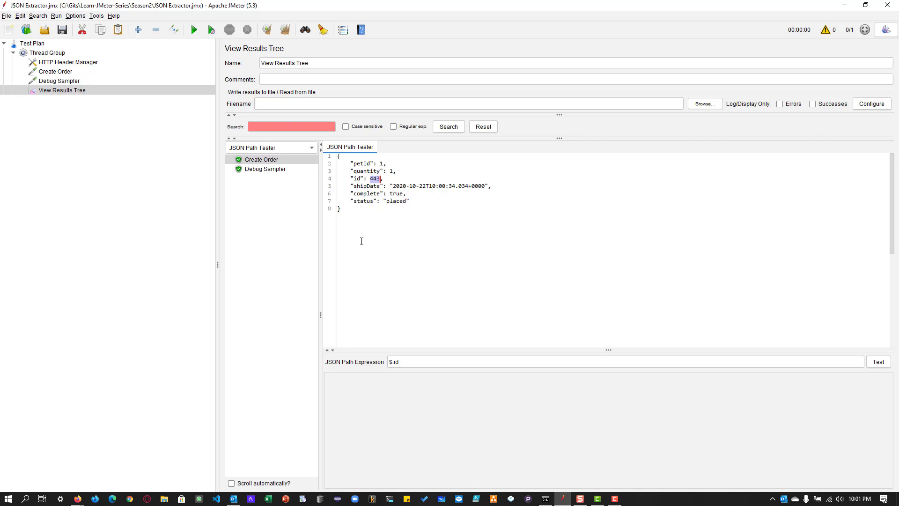
pyautogui.click(56, 72)
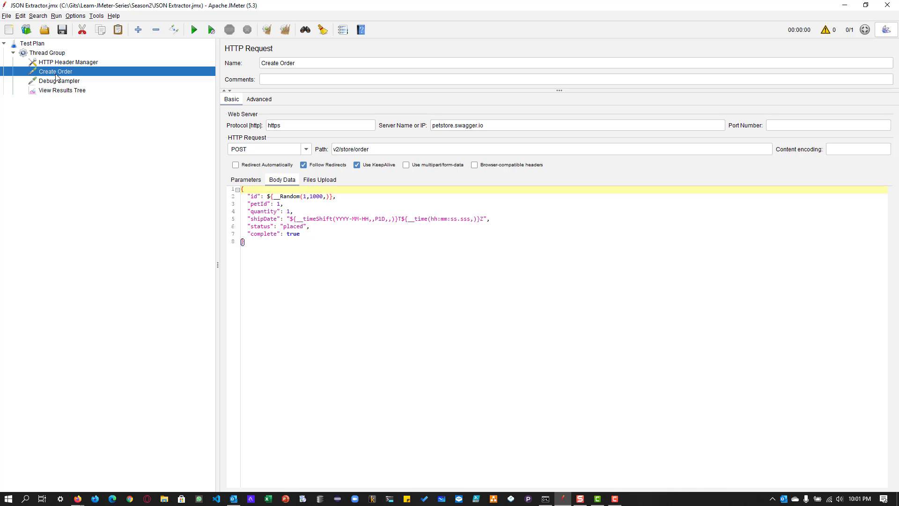
# Step: Add a JSON Extractor under Create Order creating the variable extract_orderID
pyautogui.rightClick(55, 71)
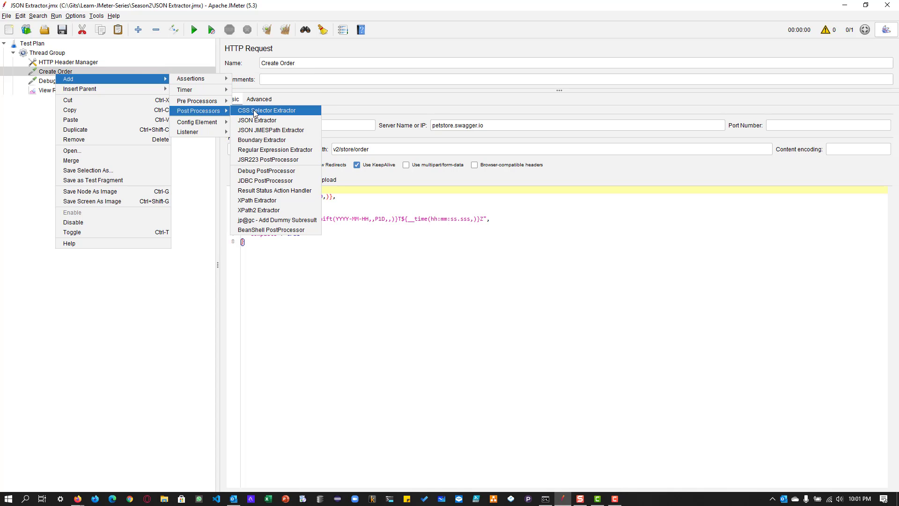
pyautogui.click(258, 120)
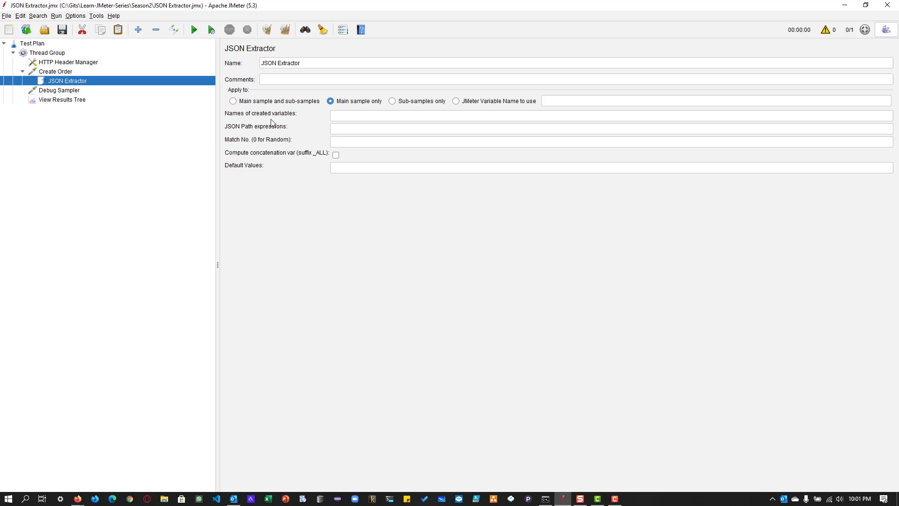
pyautogui.click(591, 124)
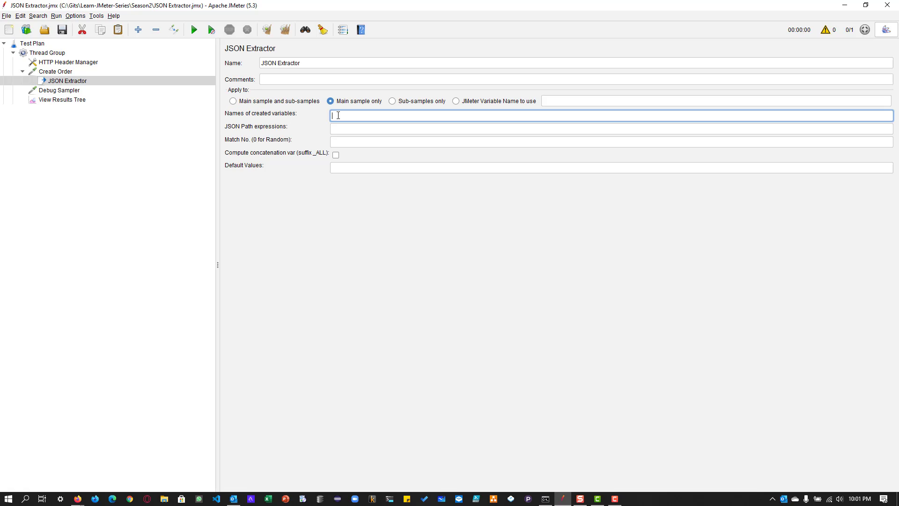
pyautogui.write('extract_order')
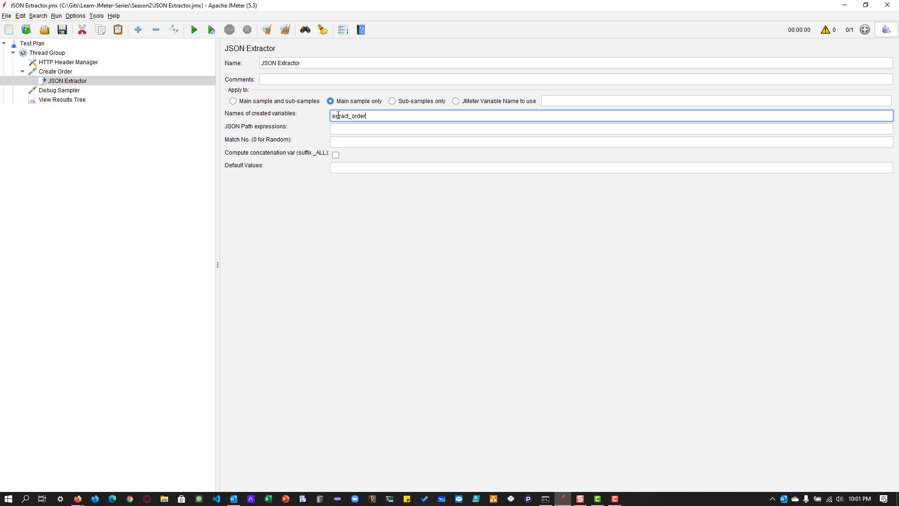
pyautogui.write('ID')
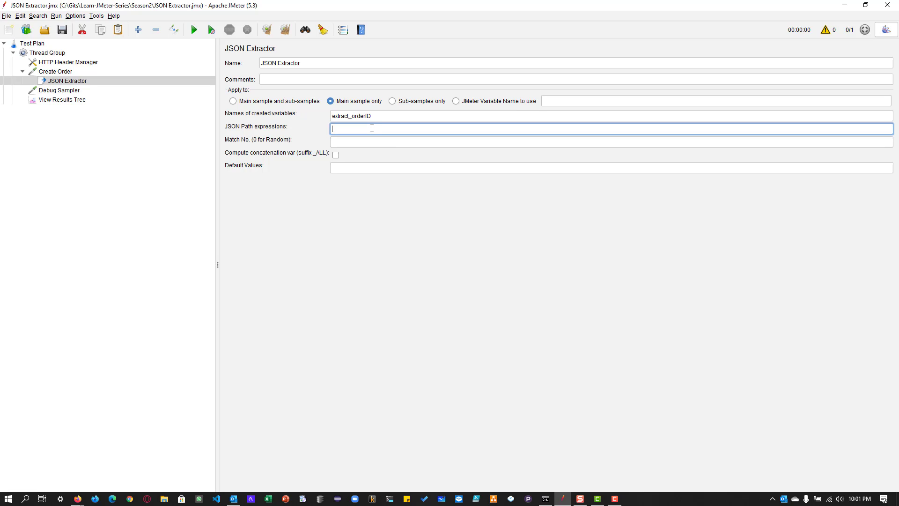
pyautogui.click(63, 99)
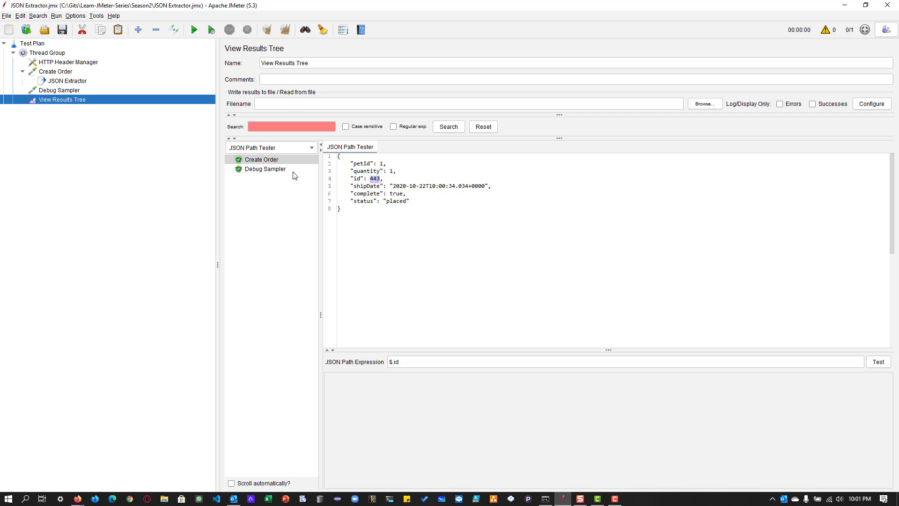
pyautogui.moveTo(316, 149)
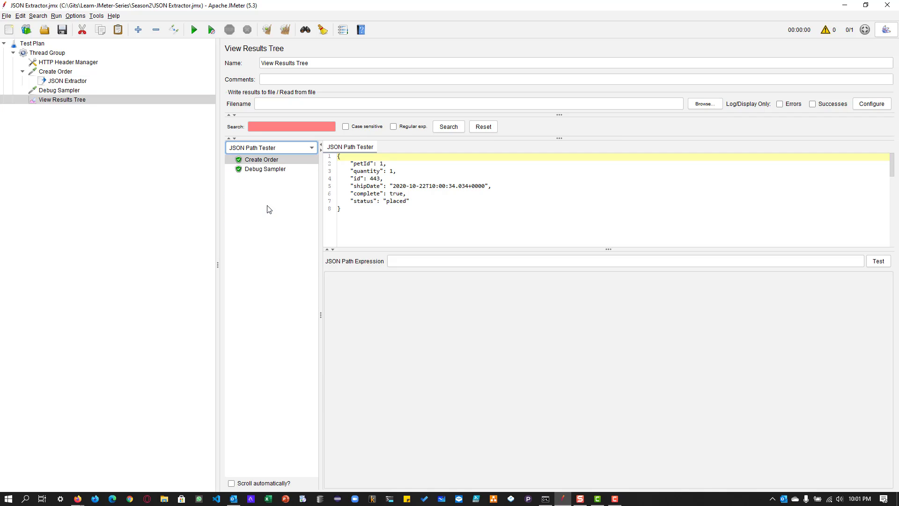
# Step: Evaluate $.id in the JSON Path Tester against the Create Order response
pyautogui.click(625, 268)
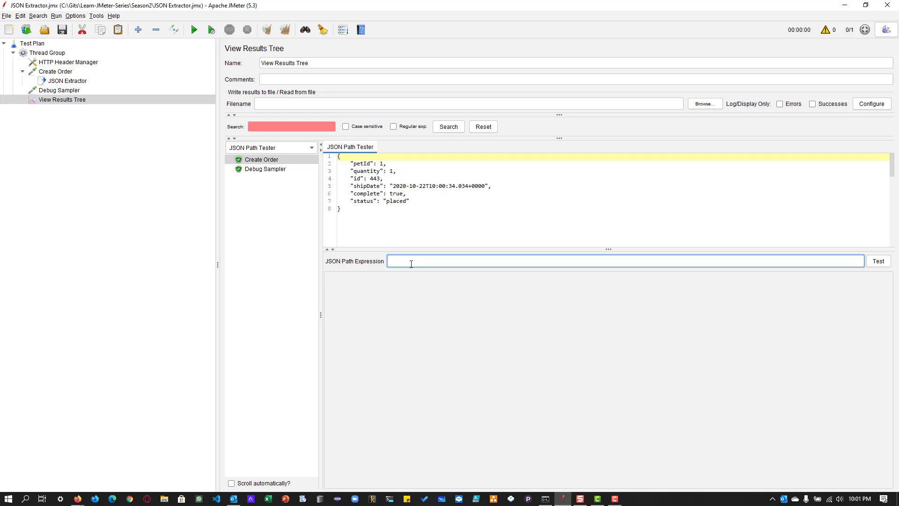
pyautogui.write('$')
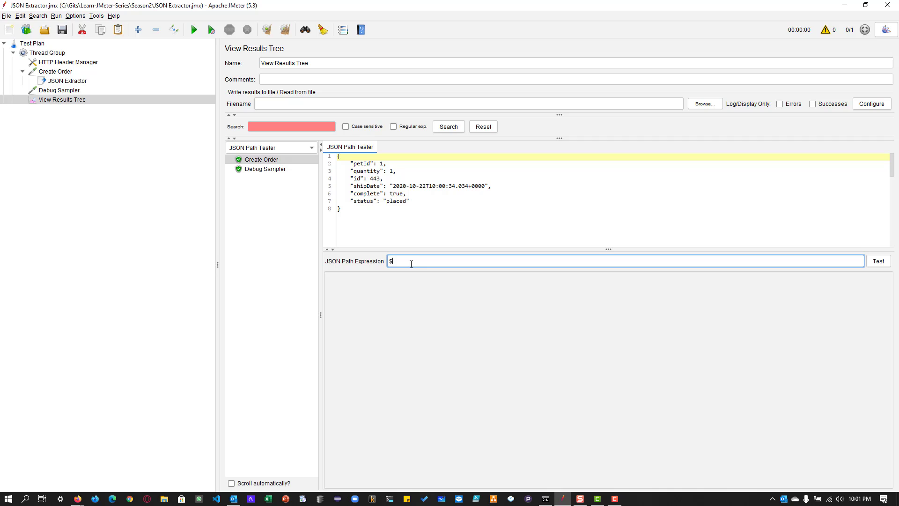
pyautogui.write('.id')
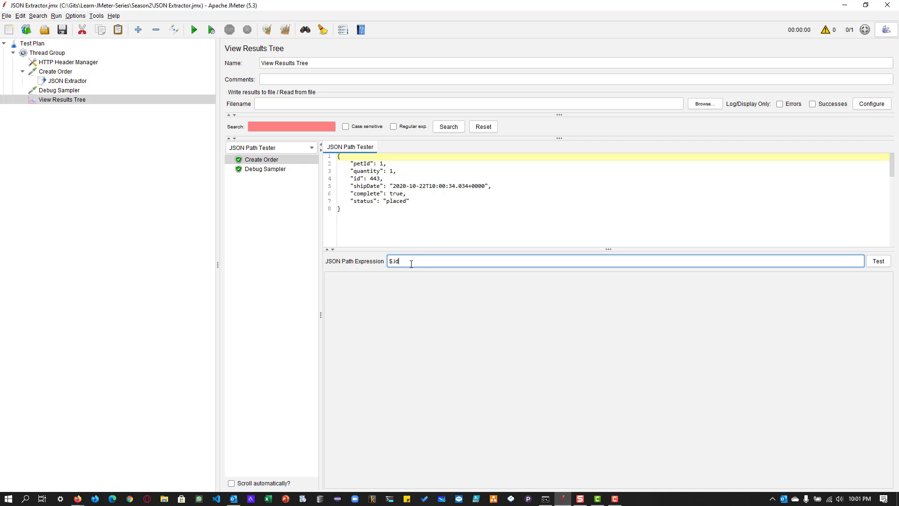
pyautogui.moveTo(839, 245)
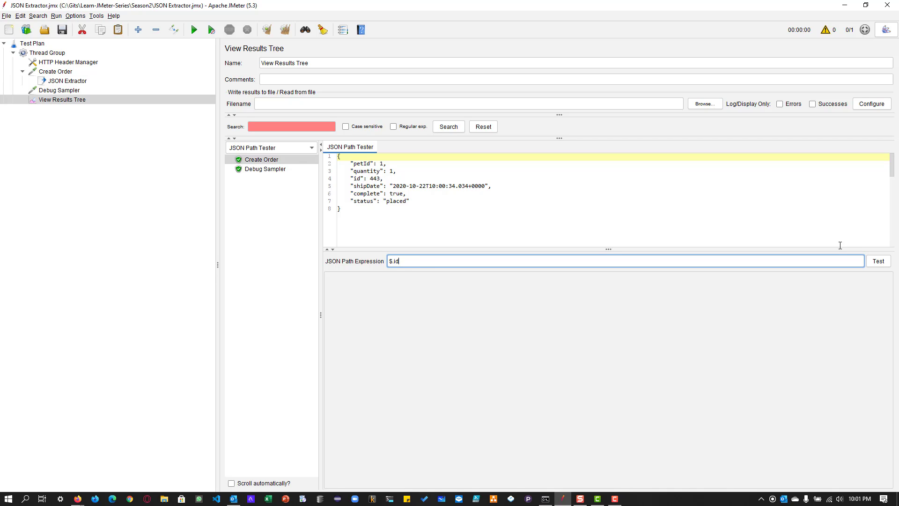
pyautogui.click(878, 260)
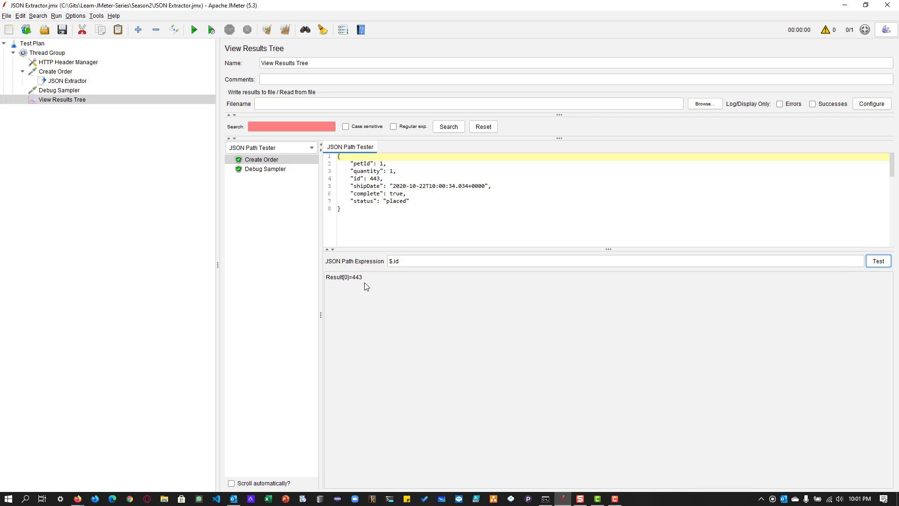
# Step: Evaluate $.status (returning placed), then $.id again returning 443
pyautogui.click(415, 283)
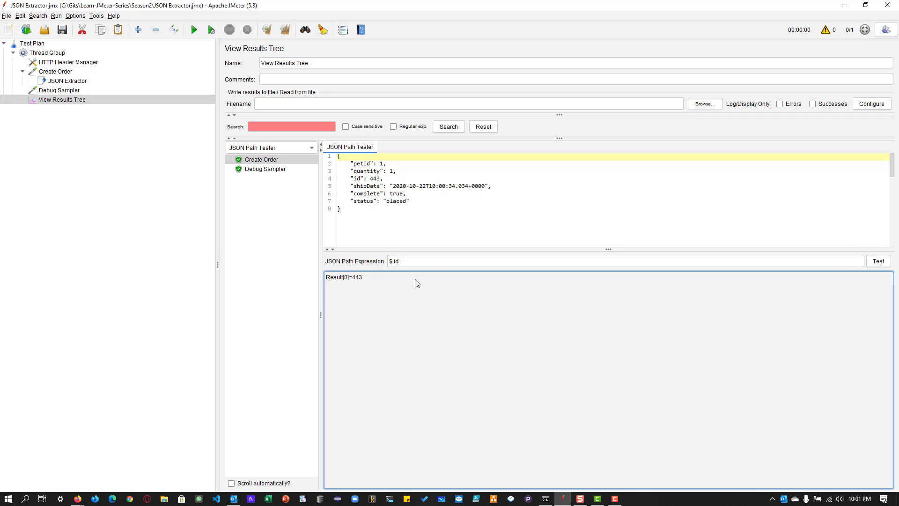
pyautogui.write('$.co')
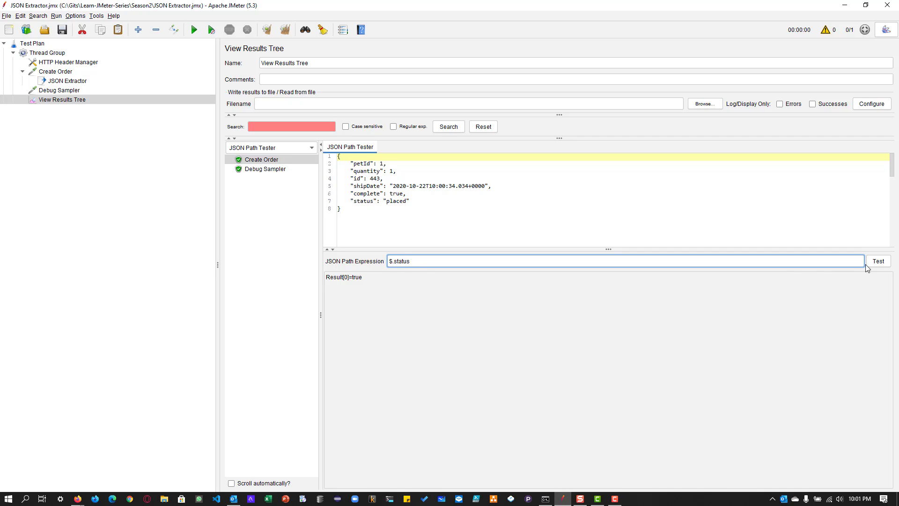
pyautogui.click(878, 261)
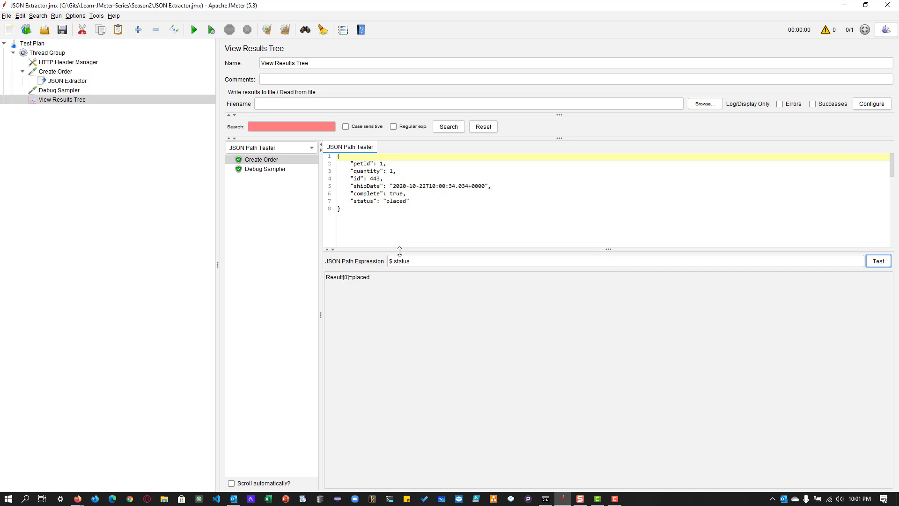
pyautogui.write('$.i')
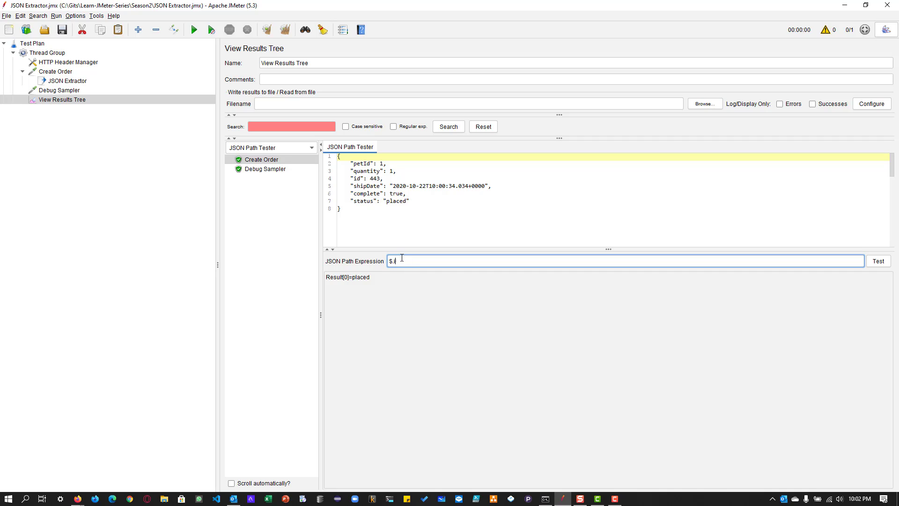
pyautogui.click(878, 260)
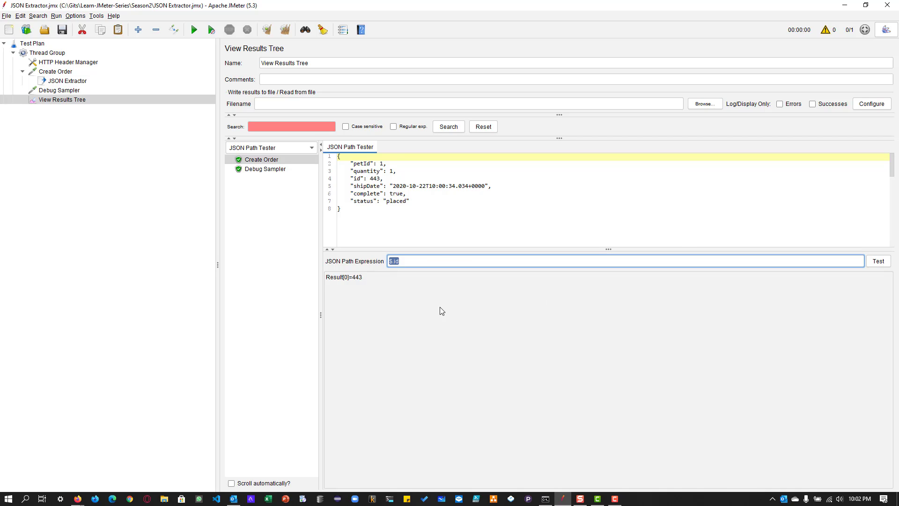
# Step: Give the JSON Extractor path $.id, match number 1 and default value No Order Found
pyautogui.click(62, 81)
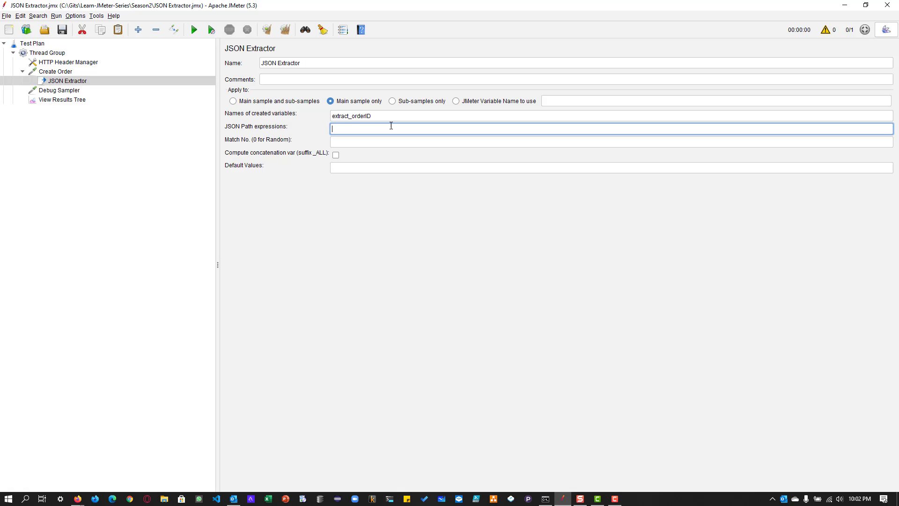
pyautogui.write('$.id')
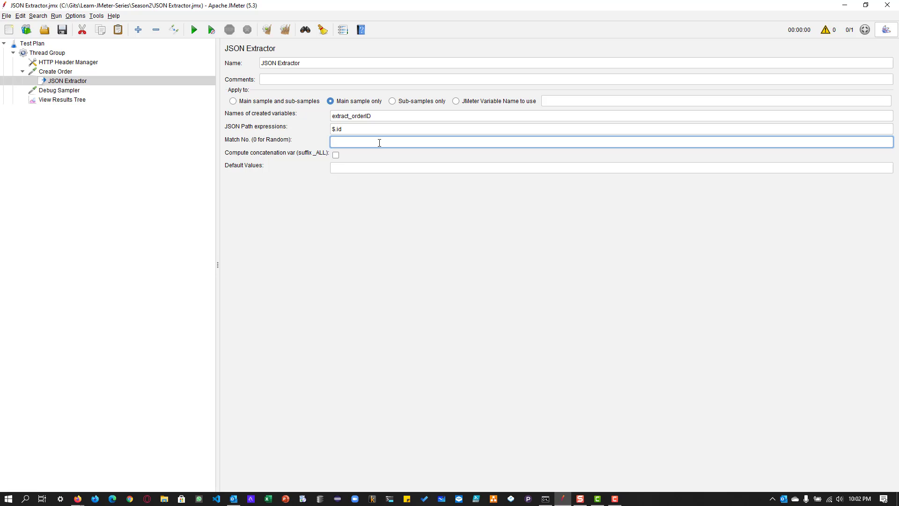
pyautogui.write('1')
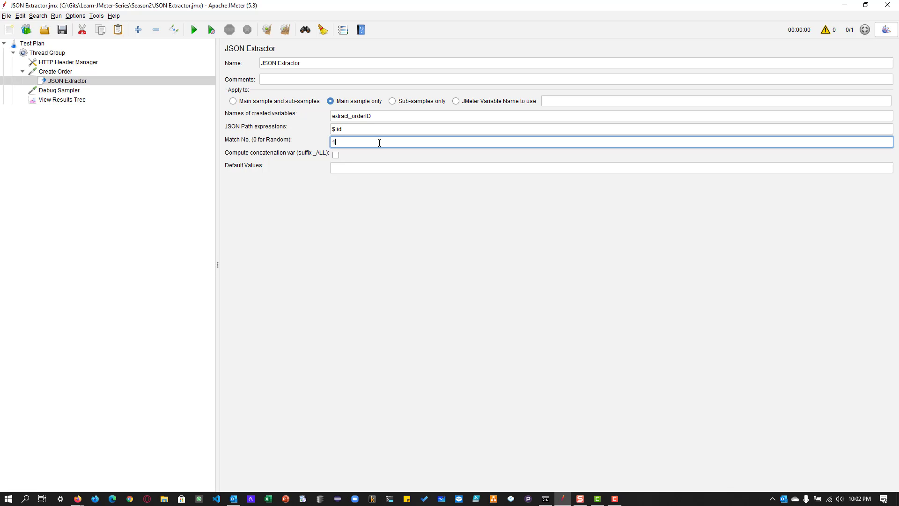
pyautogui.click(611, 168)
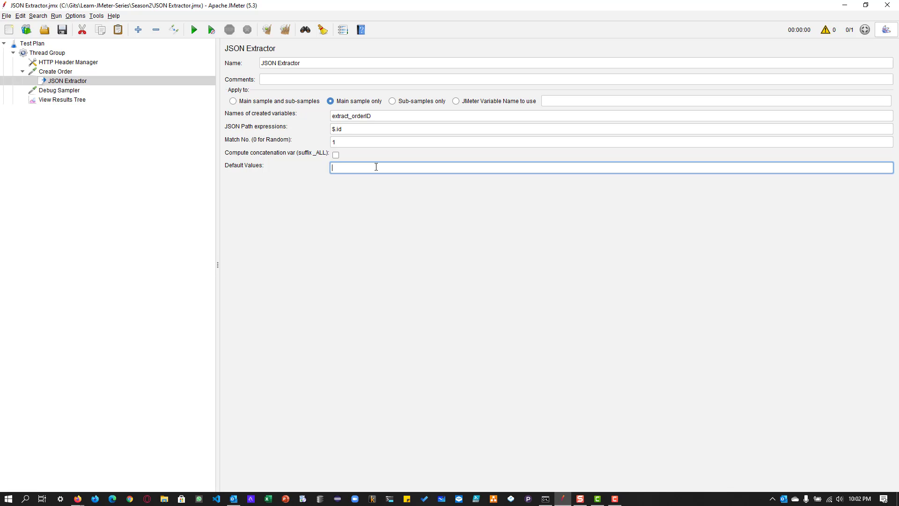
pyautogui.write('No Order')
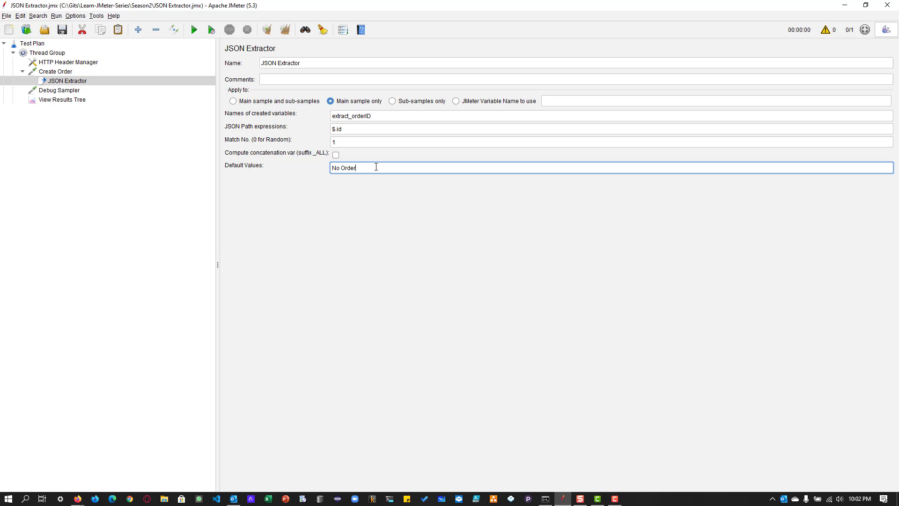
pyautogui.write('Found')
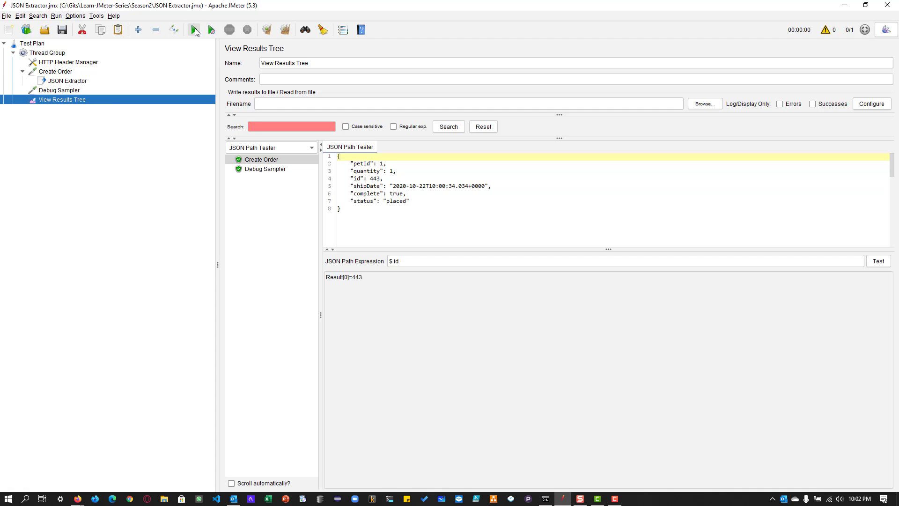
# Step: Run the plan twice and read extract_orderID in the Debug Sampler: 531, then 655
pyautogui.click(191, 29)
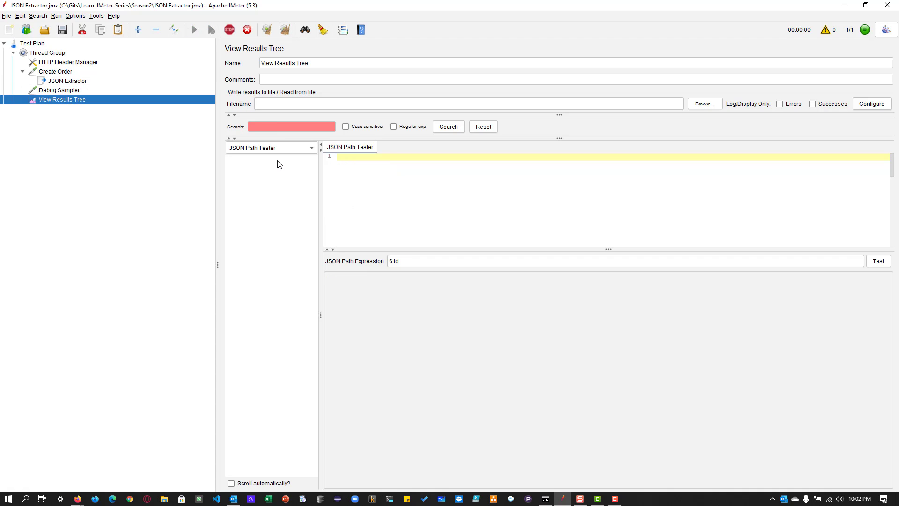
pyautogui.click(204, 29)
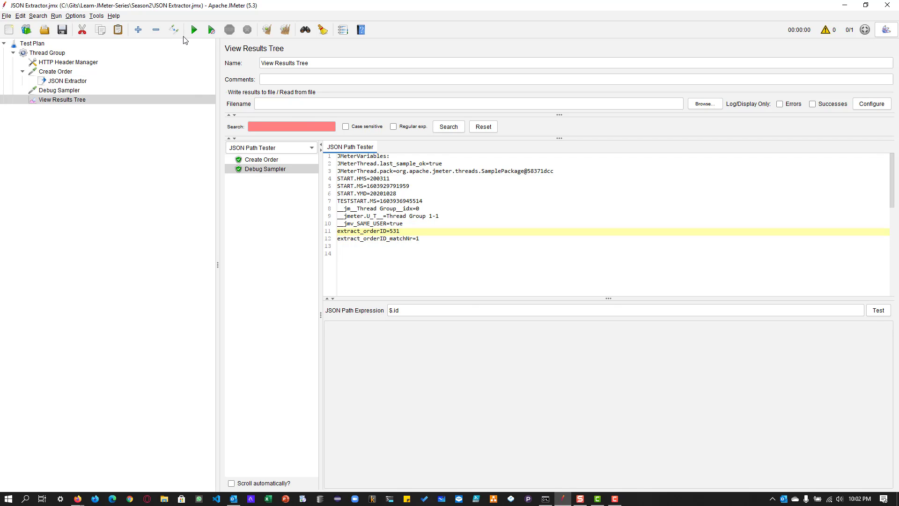
pyautogui.click(262, 178)
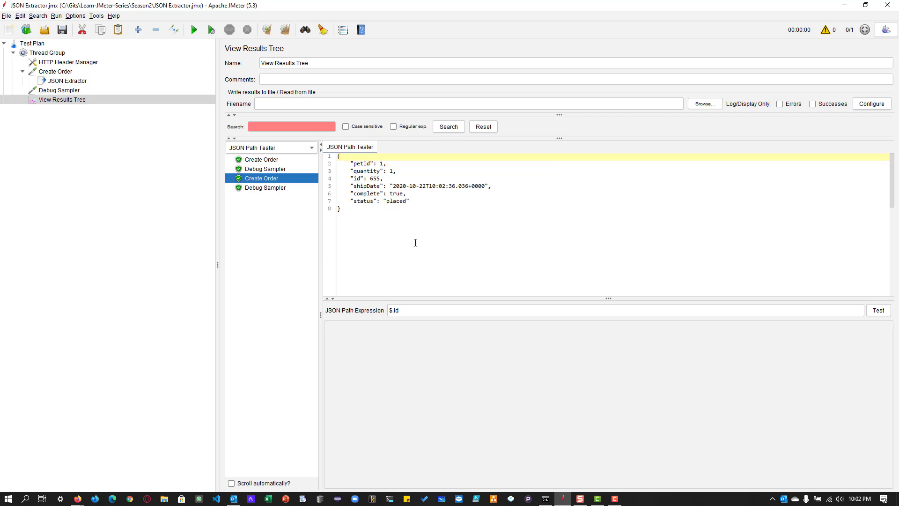
pyautogui.click(264, 187)
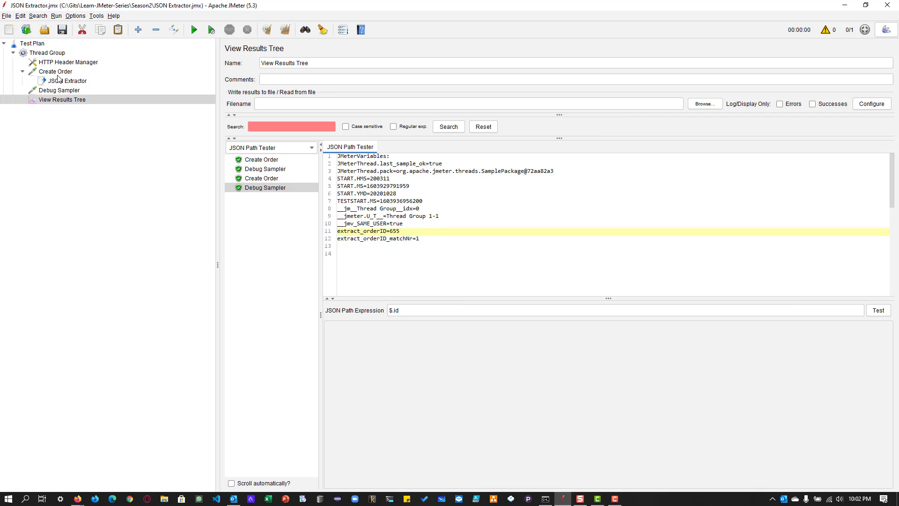
# Step: Duplicate Create Order as Delete Order and remove its copied JSON Extractor
pyautogui.rightClick(54, 71)
pyautogui.write('Get Order')
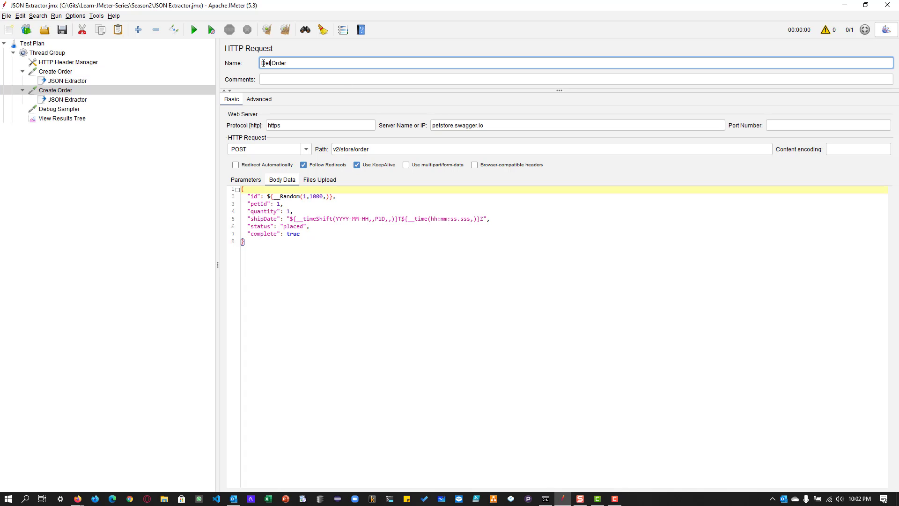
pyautogui.write('Delete Order')
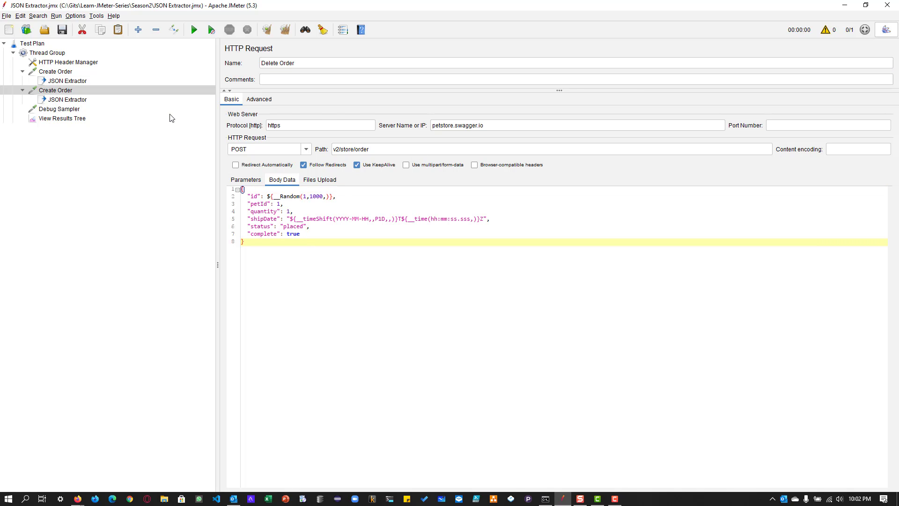
pyautogui.click(65, 99)
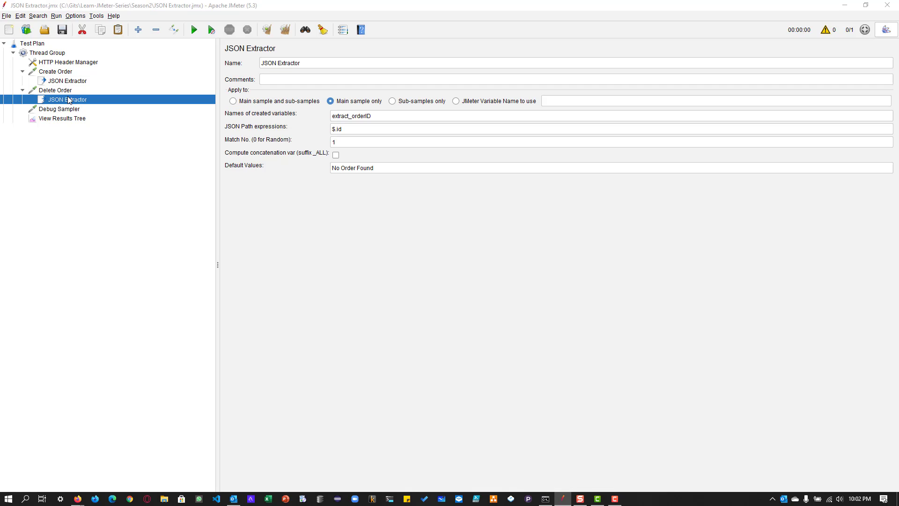
pyautogui.click(54, 90)
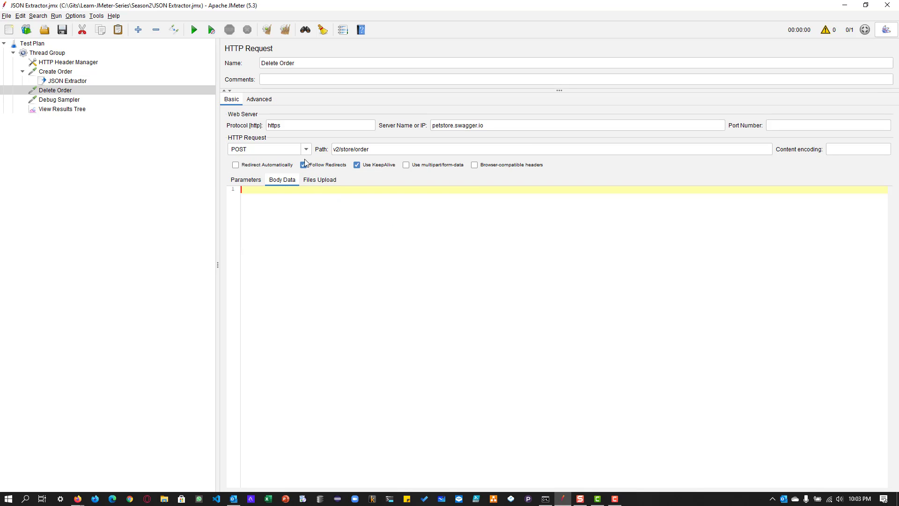
# Step: Make Delete Order a DELETE request with path ending /${extract_orderID}, checking the extractor's variable name
pyautogui.click(305, 149)
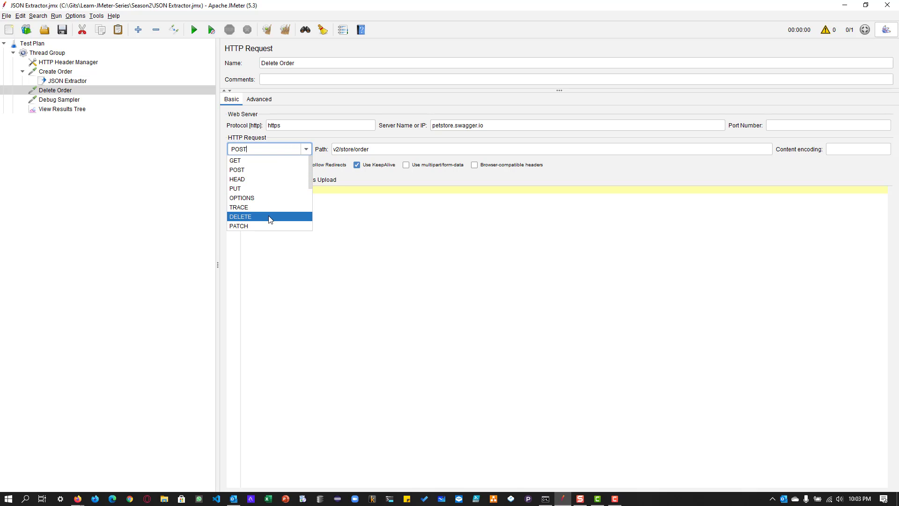
pyautogui.click(239, 216)
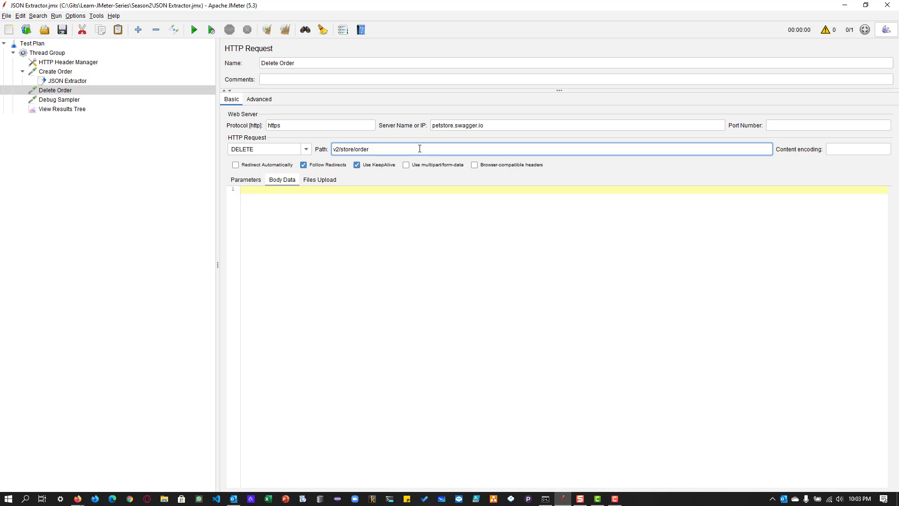
pyautogui.write('/')
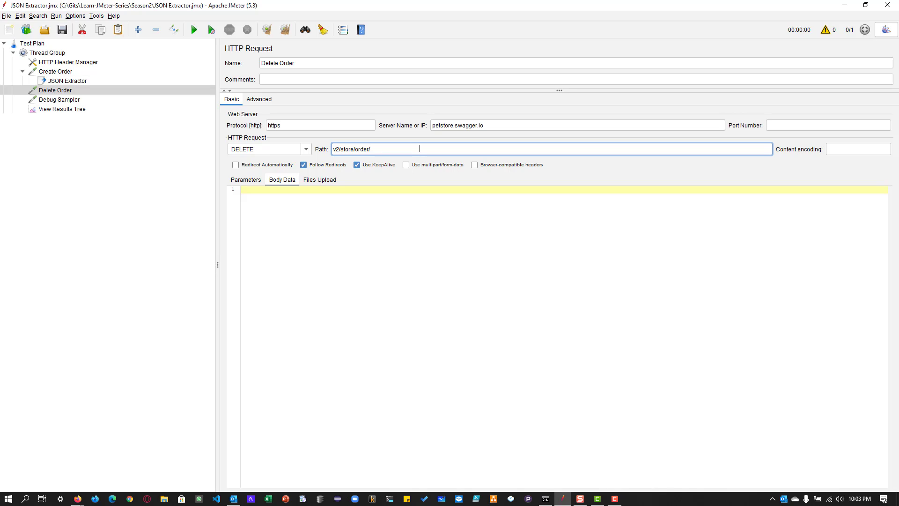
pyautogui.write('${')
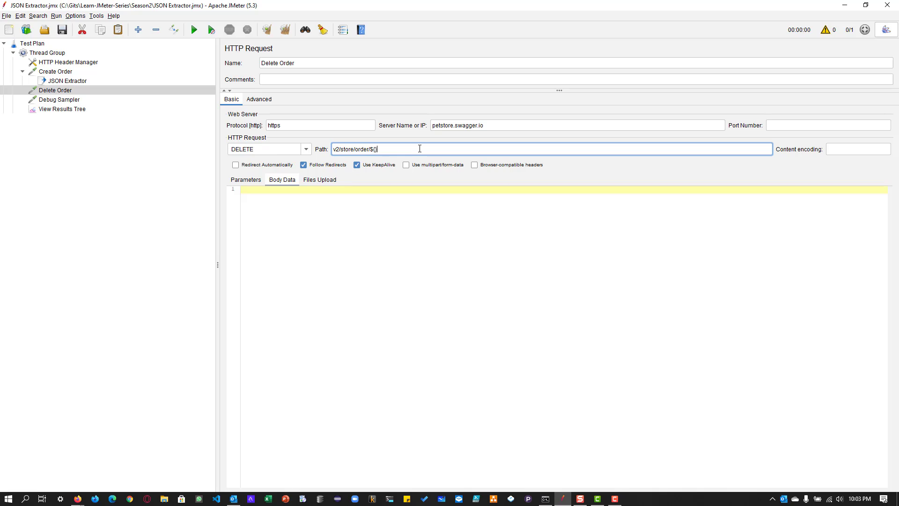
pyautogui.click(68, 80)
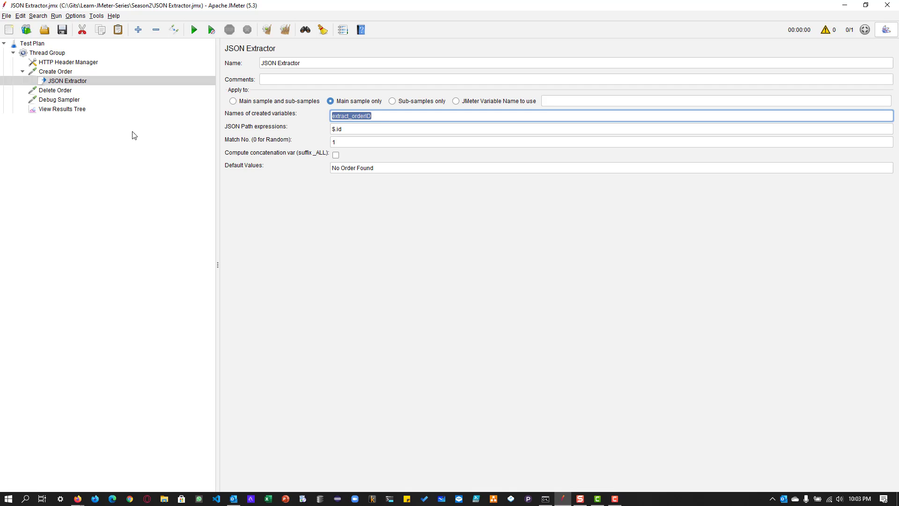
pyautogui.click(56, 90)
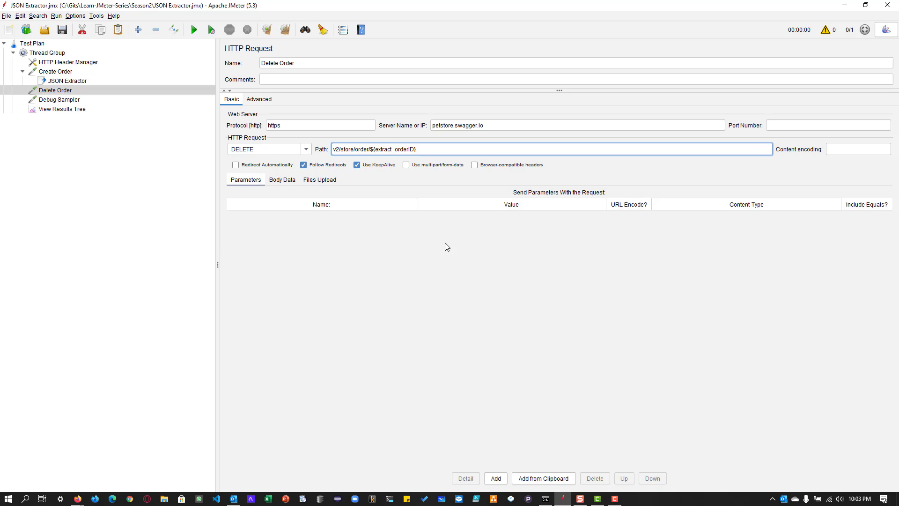
pyautogui.click(60, 99)
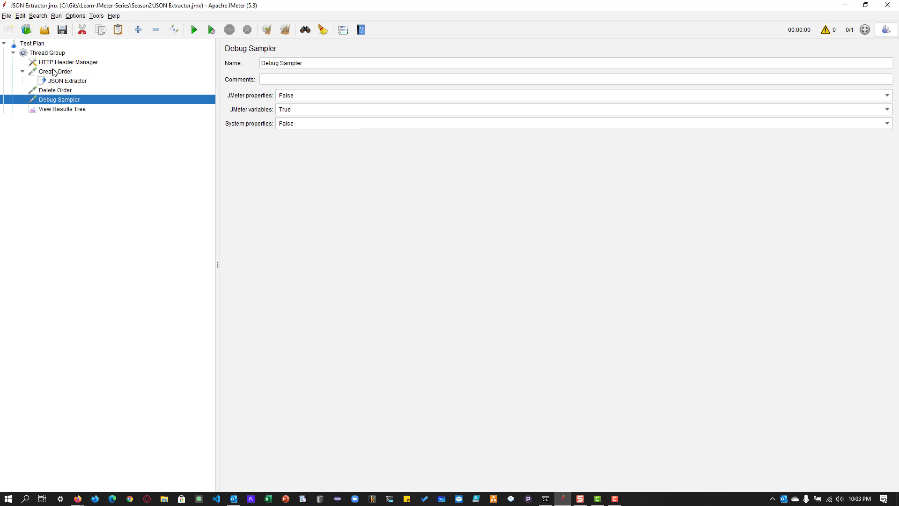
# Step: Add a Constant Timer under Delete Order with a 2000 ms thread delay
pyautogui.click(46, 71)
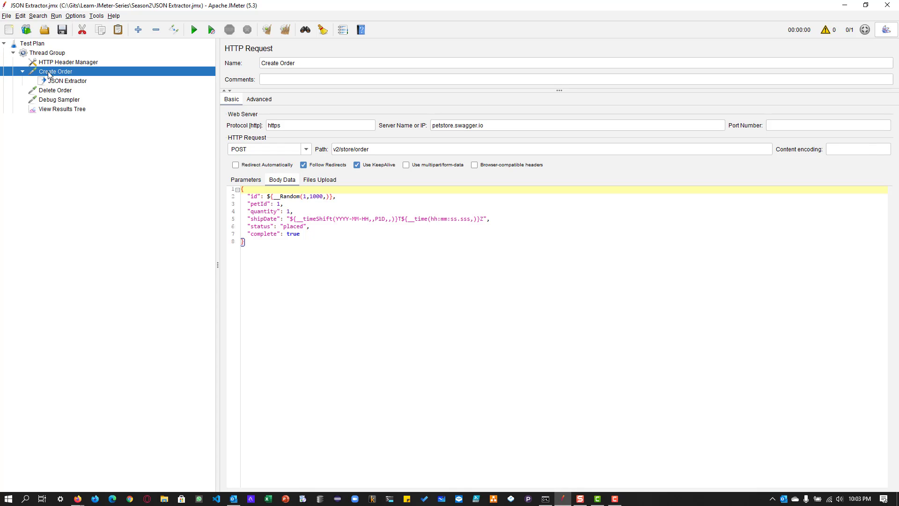
pyautogui.click(56, 90)
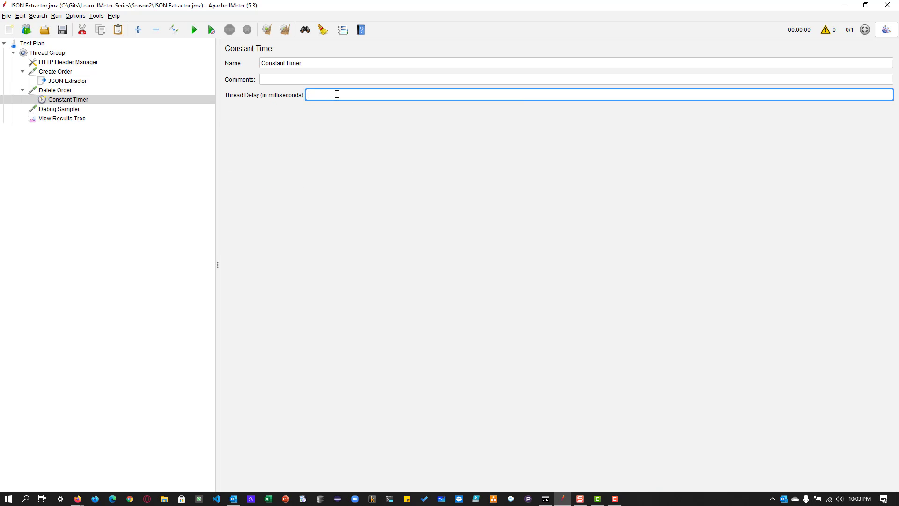
pyautogui.write('2000')
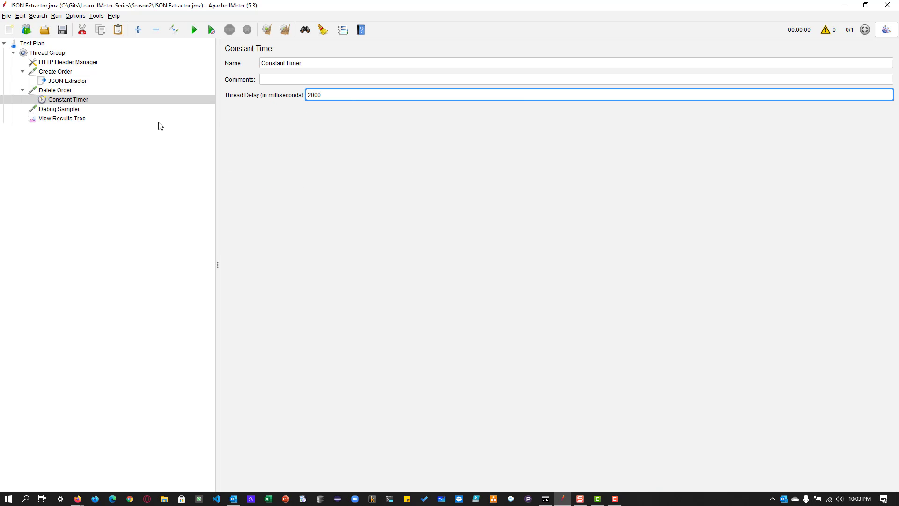
pyautogui.click(61, 118)
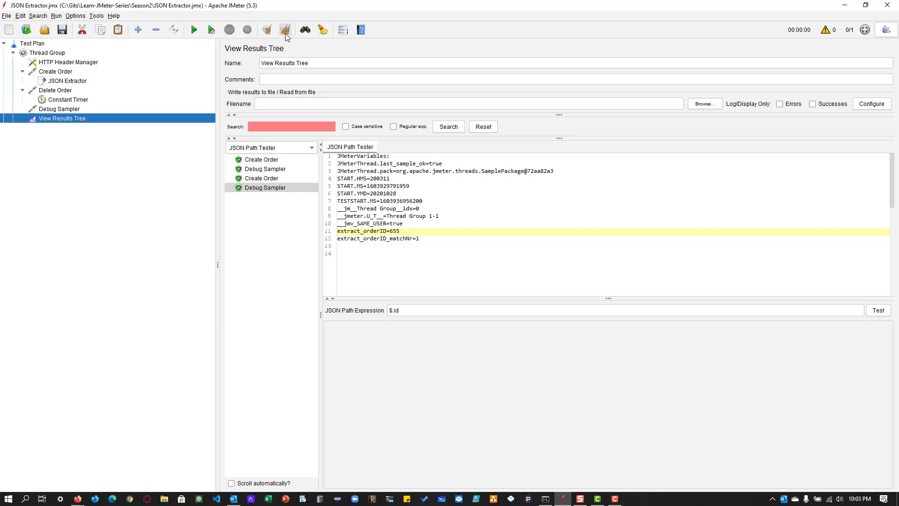
# Step: Run the plan and highlight order 528 in the Delete Order request URL
pyautogui.click(190, 29)
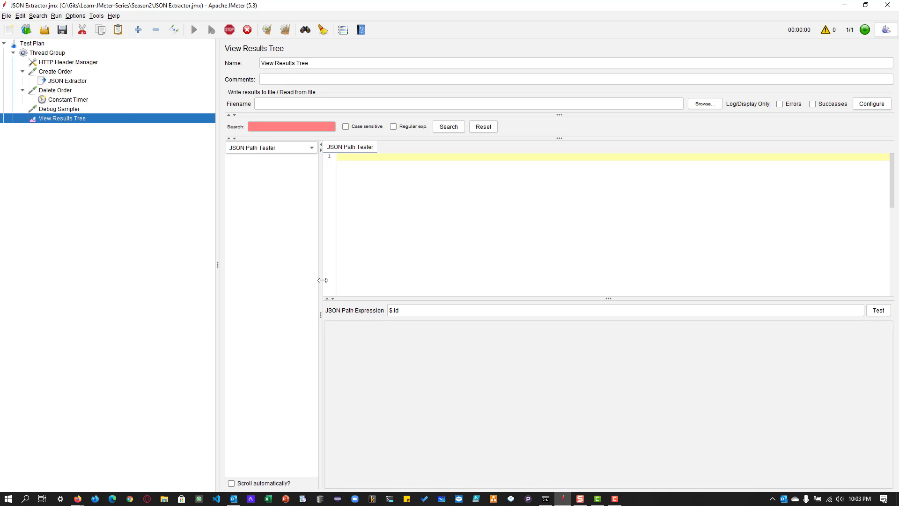
pyautogui.click(205, 29)
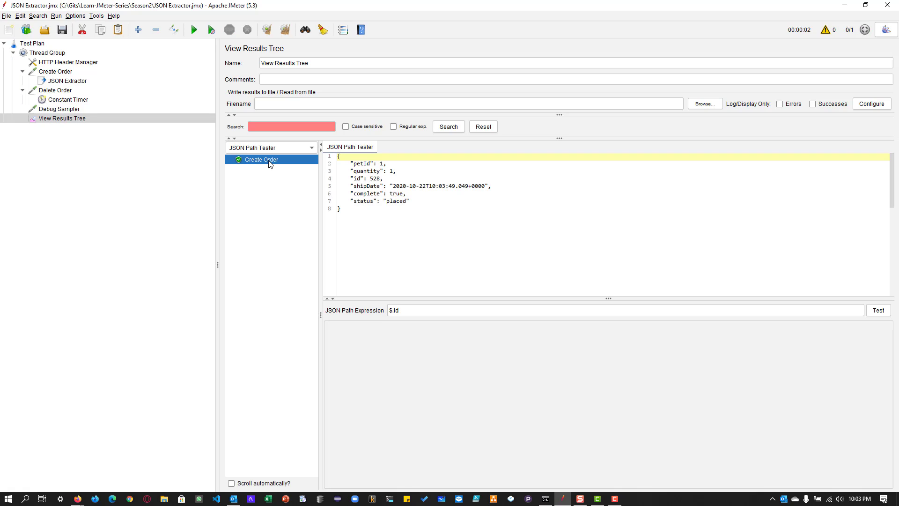
pyautogui.click(262, 169)
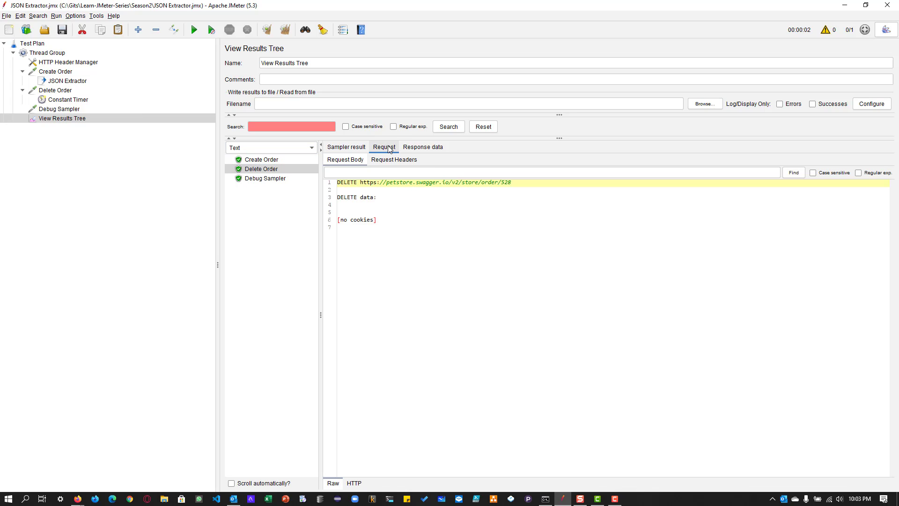
pyautogui.doubleClick(505, 182)
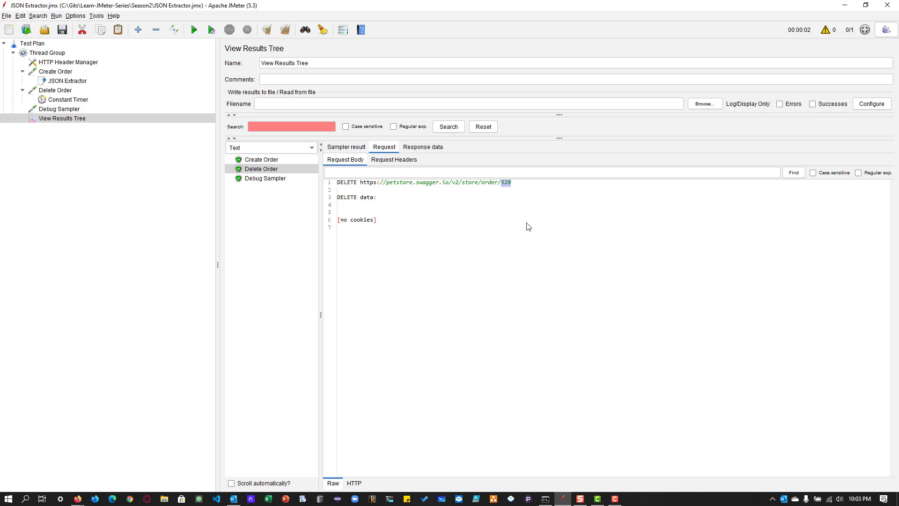
# Step: Confirm Create Order's response id matches 528 and Delete Order returned code 200
pyautogui.click(261, 159)
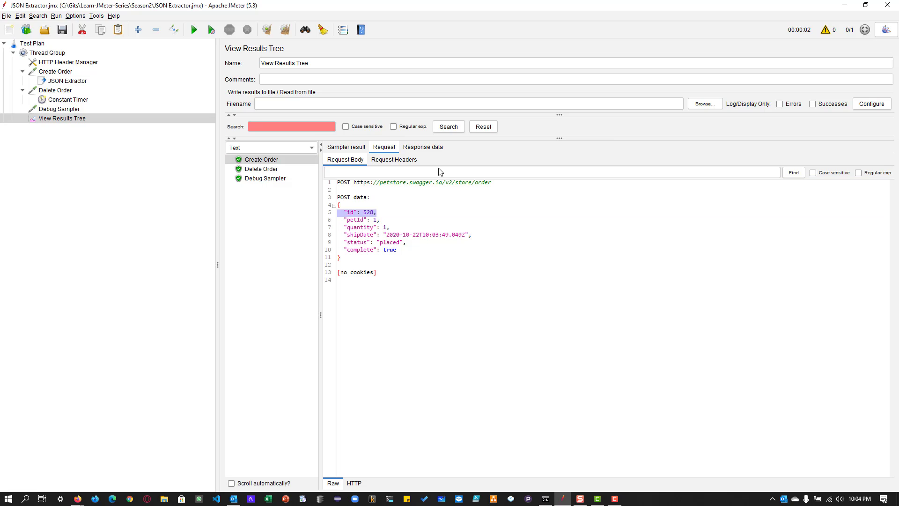
pyautogui.click(422, 146)
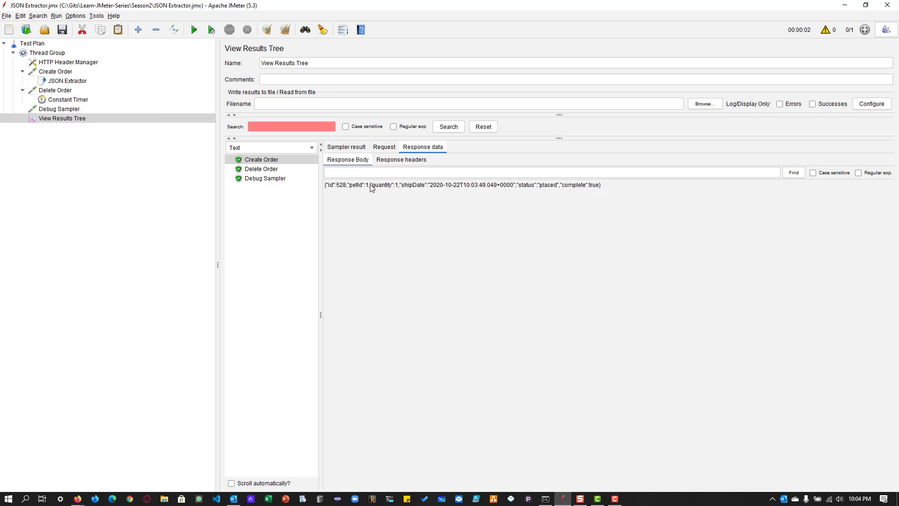
pyautogui.click(260, 169)
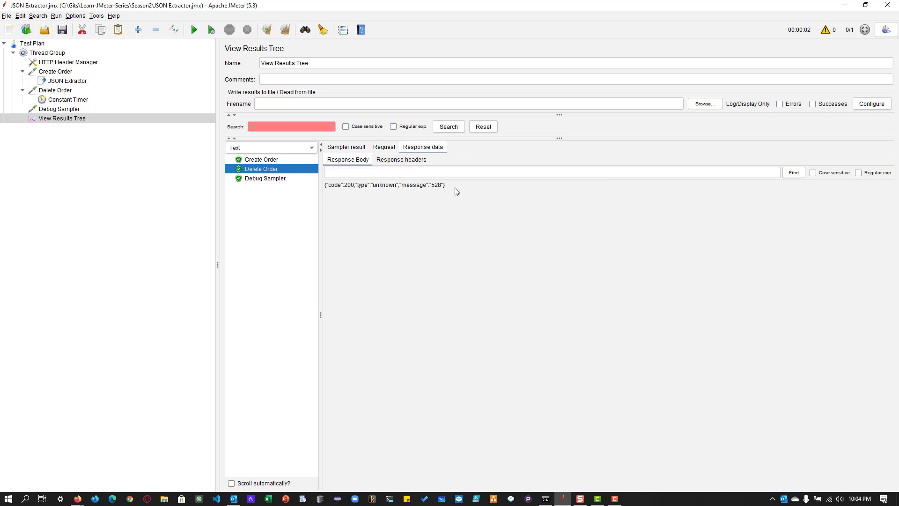
pyautogui.click(191, 29)
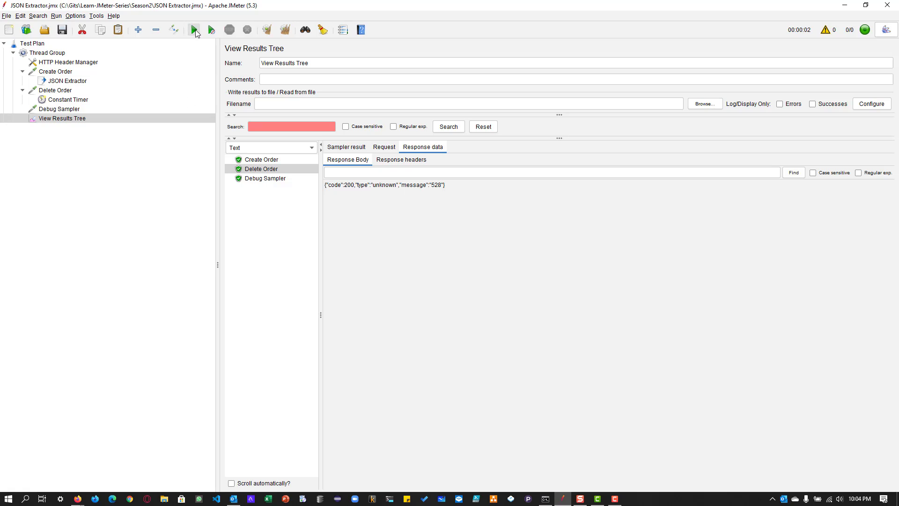
# Step: Run again, check orders 689 and 102 are created and deleted, then select the JSON Extractor
pyautogui.click(191, 29)
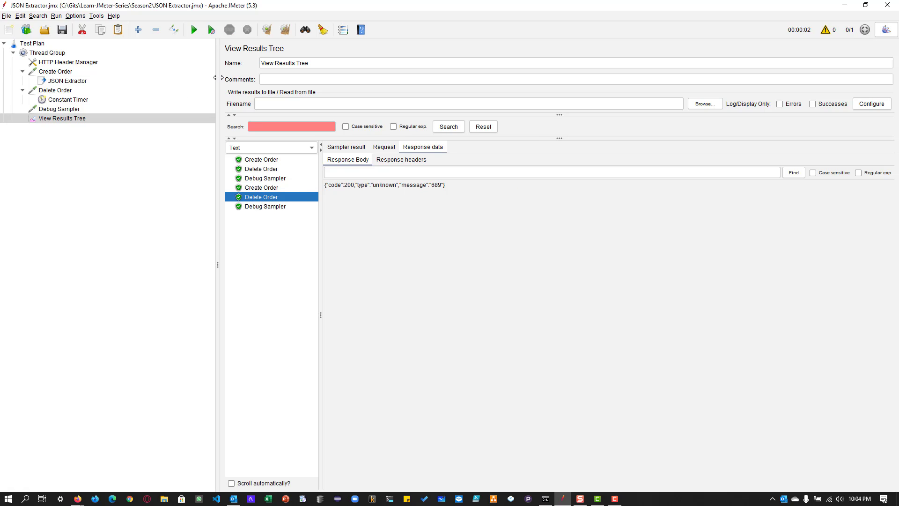
pyautogui.click(205, 29)
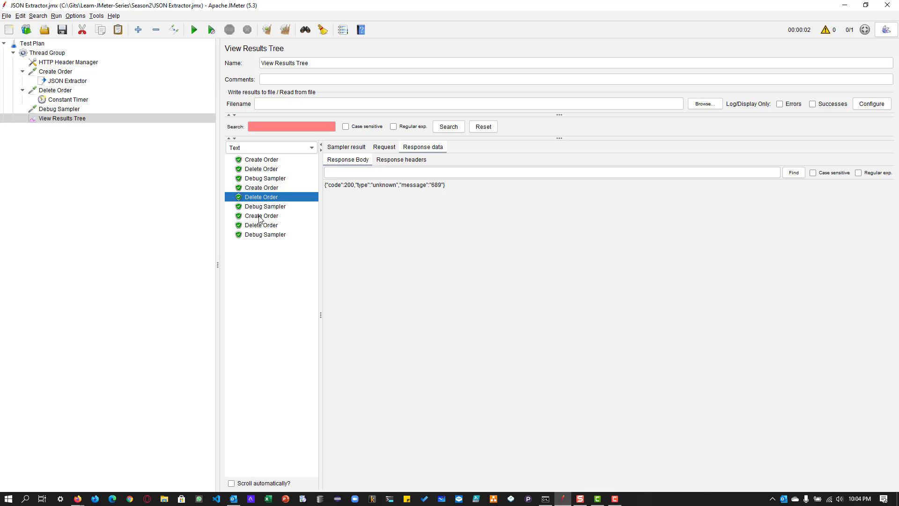
pyautogui.click(262, 216)
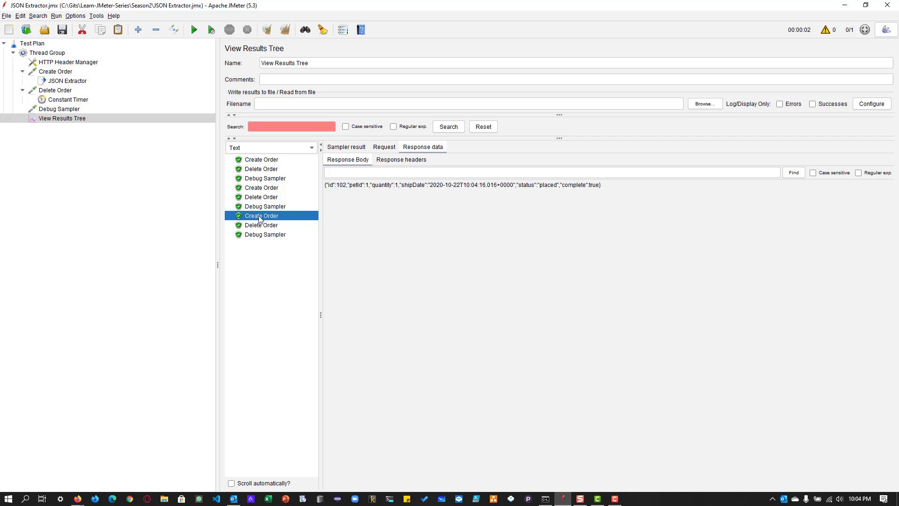
pyautogui.moveTo(260, 225)
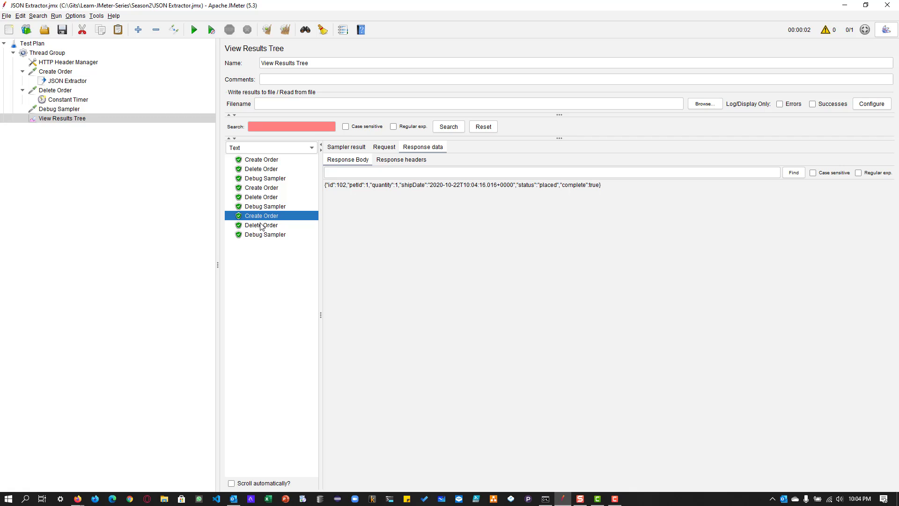
pyautogui.click(67, 81)
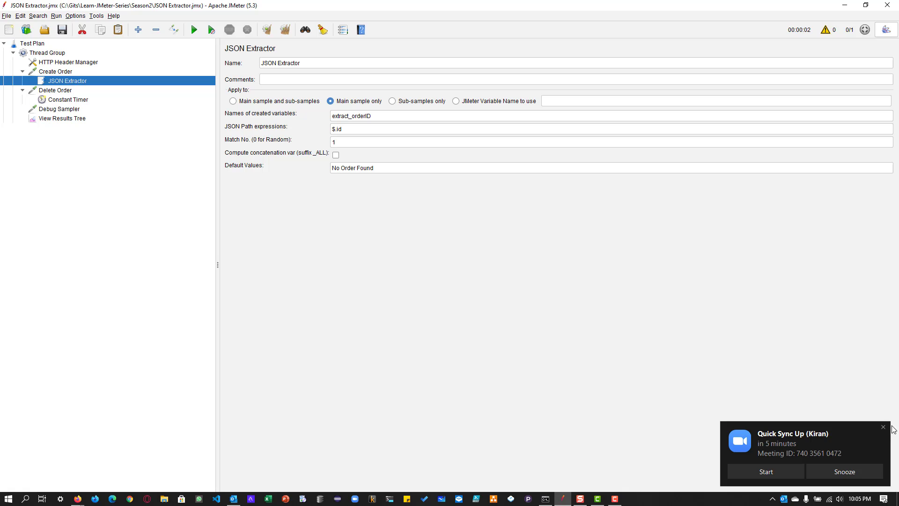
# Step: Switch to jsonpath.com in Firefox and evaluate $.firstName against the sample JSON, returning "John"
pyautogui.click(883, 427)
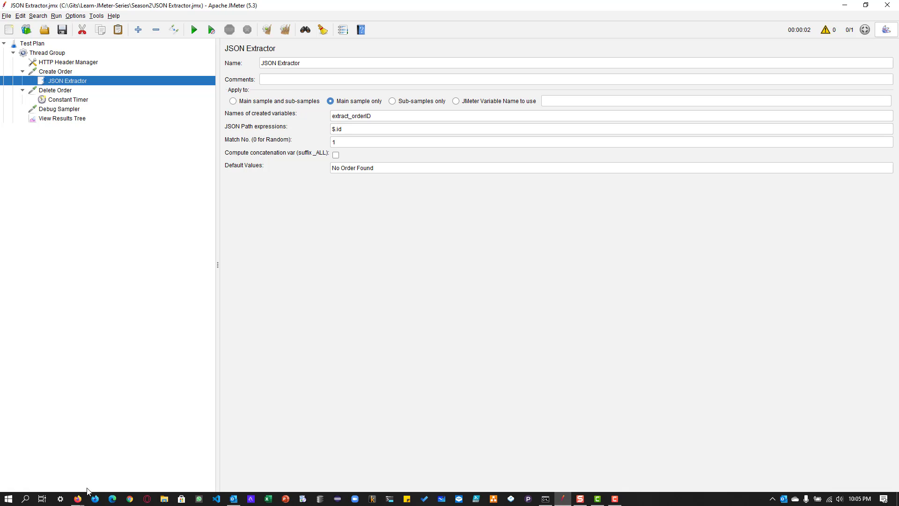
pyautogui.moveTo(555, 315)
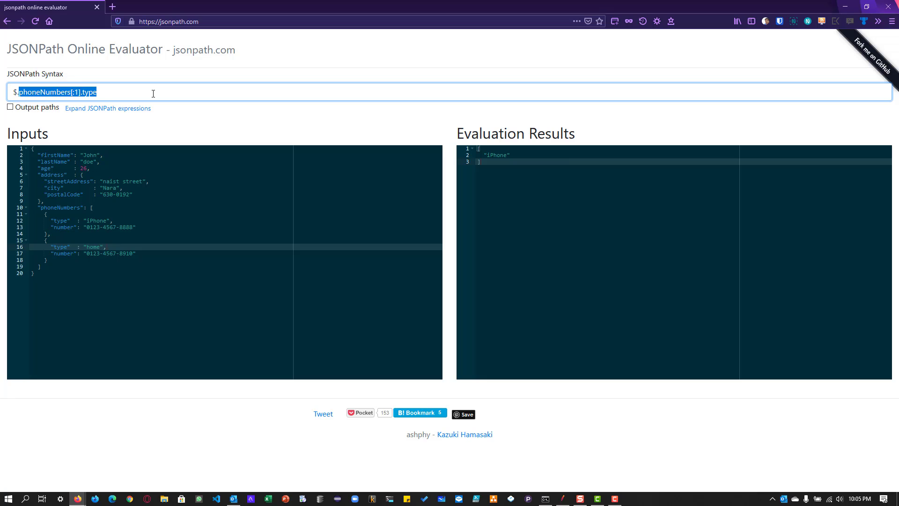
pyautogui.write('$.firstName')
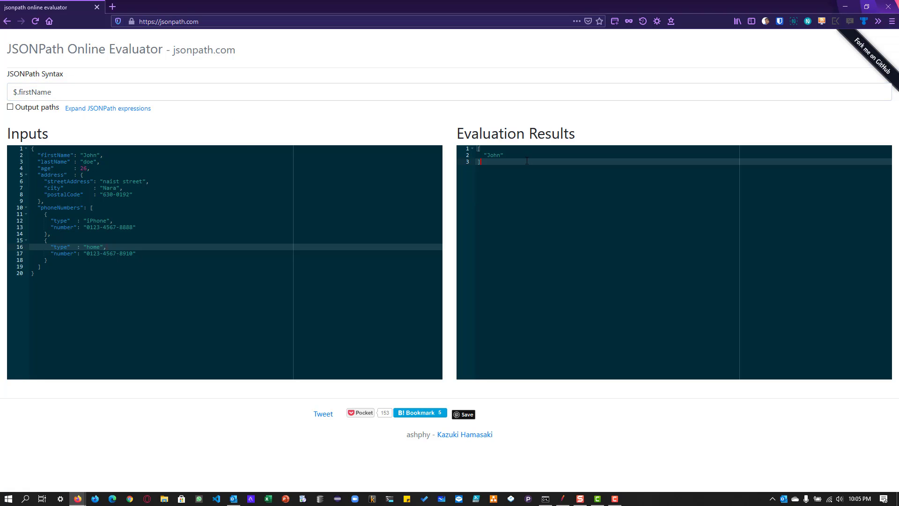
pyautogui.moveTo(120, 117)
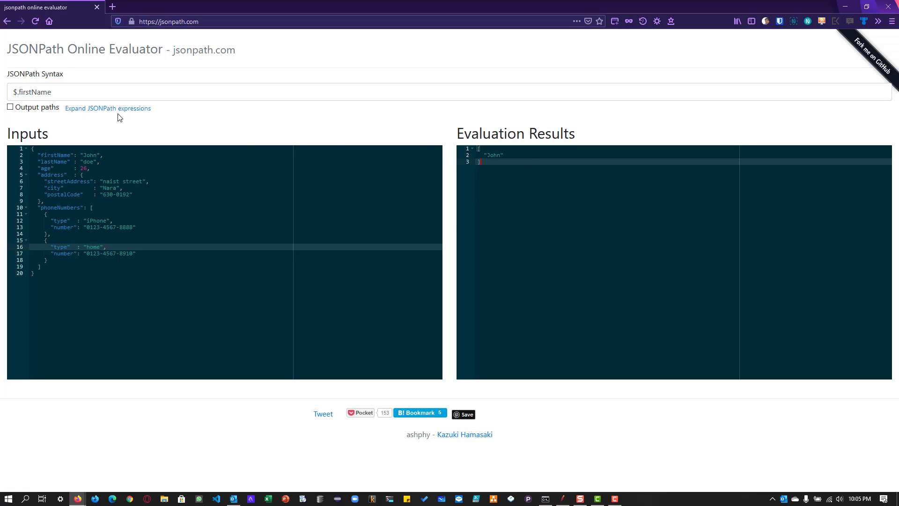
# Step: Expand the JSONPath expressions reference table ($, @, .., *, [], filters) and scroll through it
pyautogui.click(107, 109)
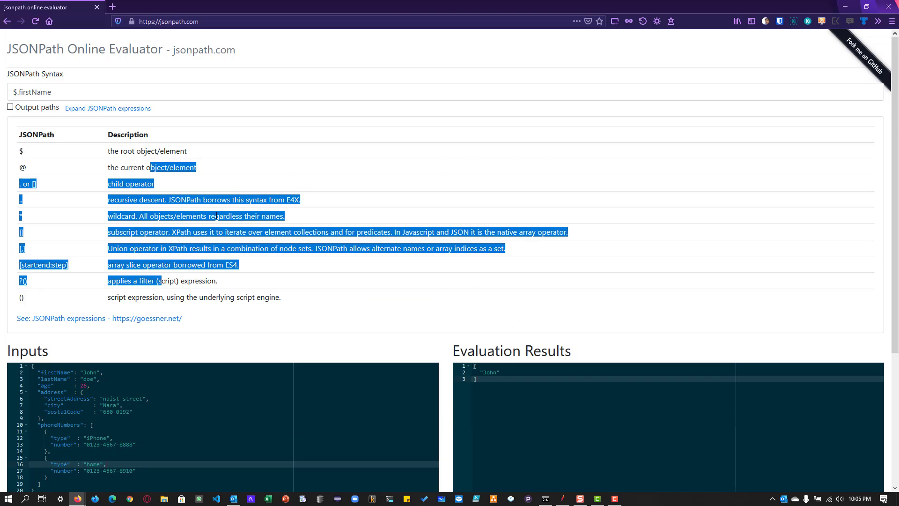
pyautogui.click(25, 152)
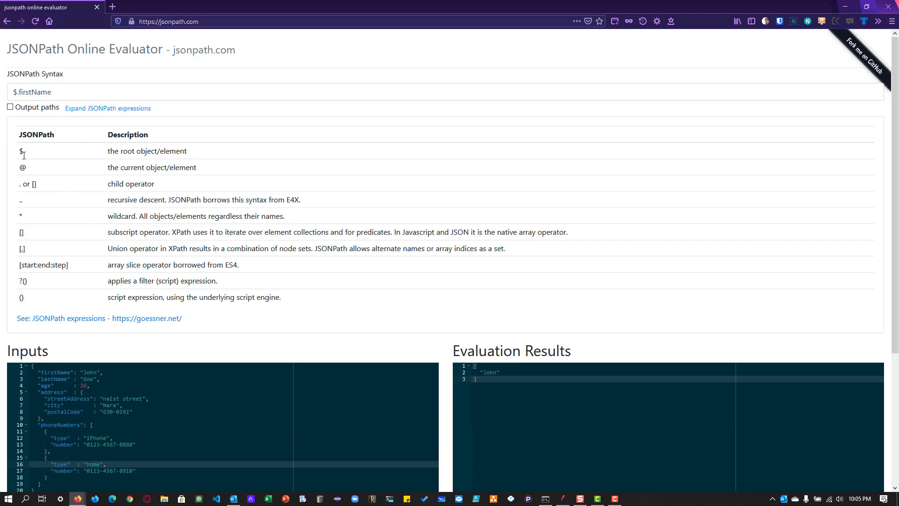
pyautogui.moveTo(178, 167)
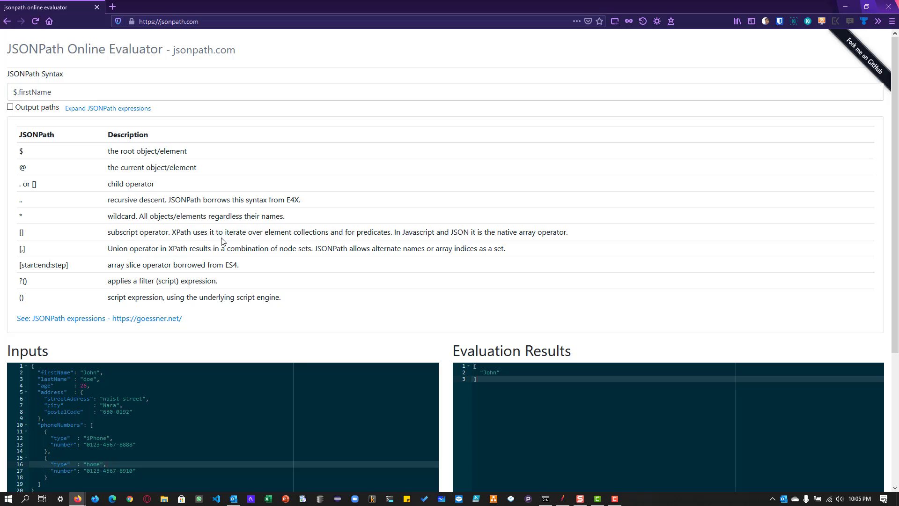
pyautogui.scroll(-3)
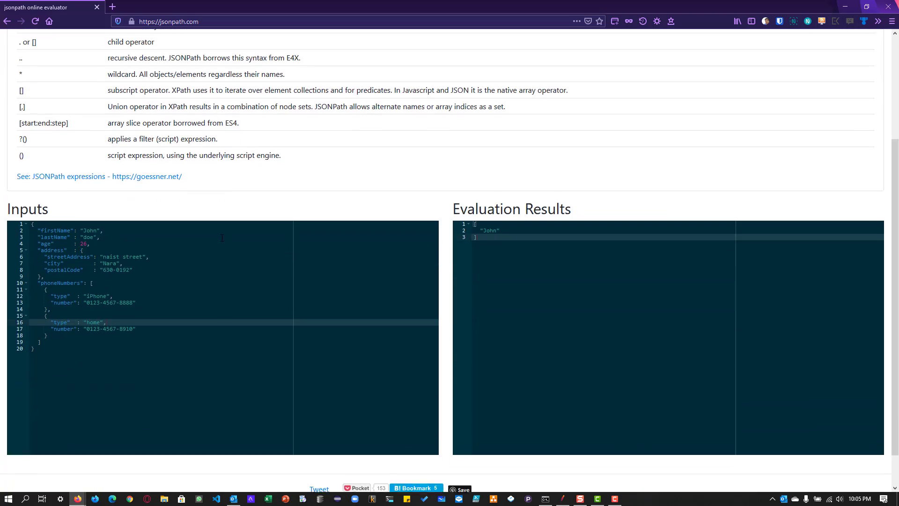
pyautogui.scroll(3)
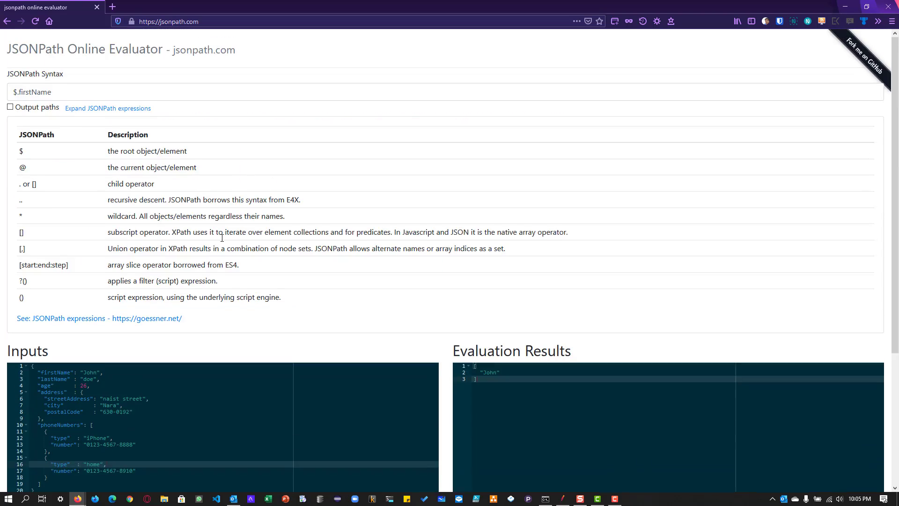